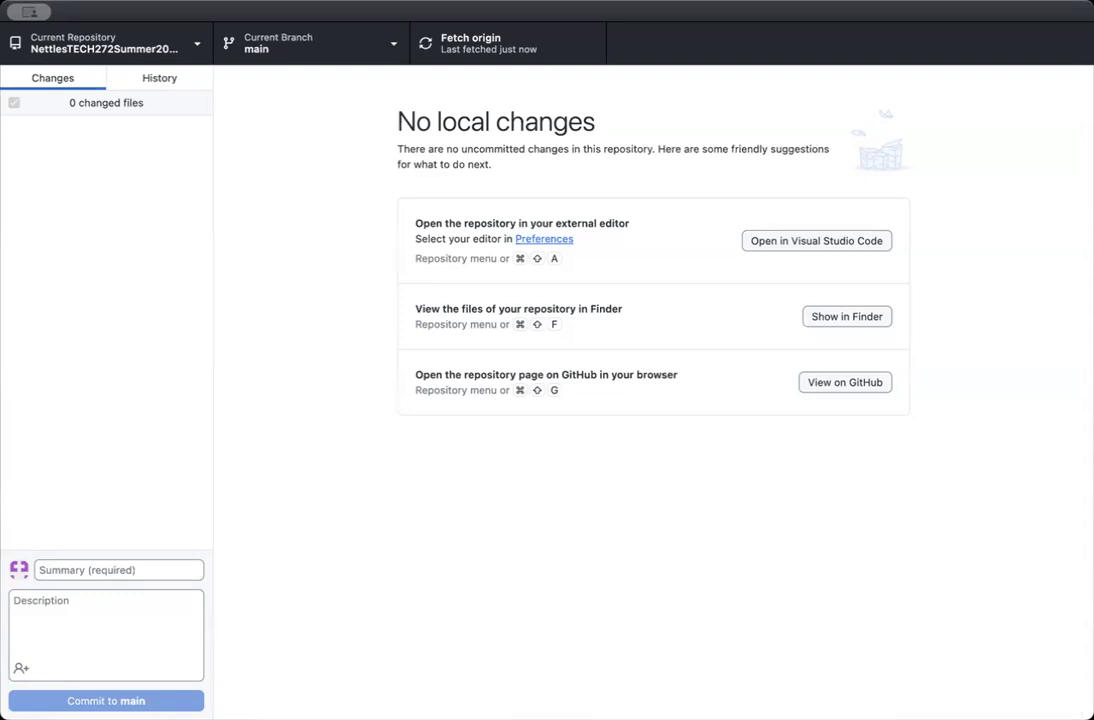
mouse_move(902, 599)
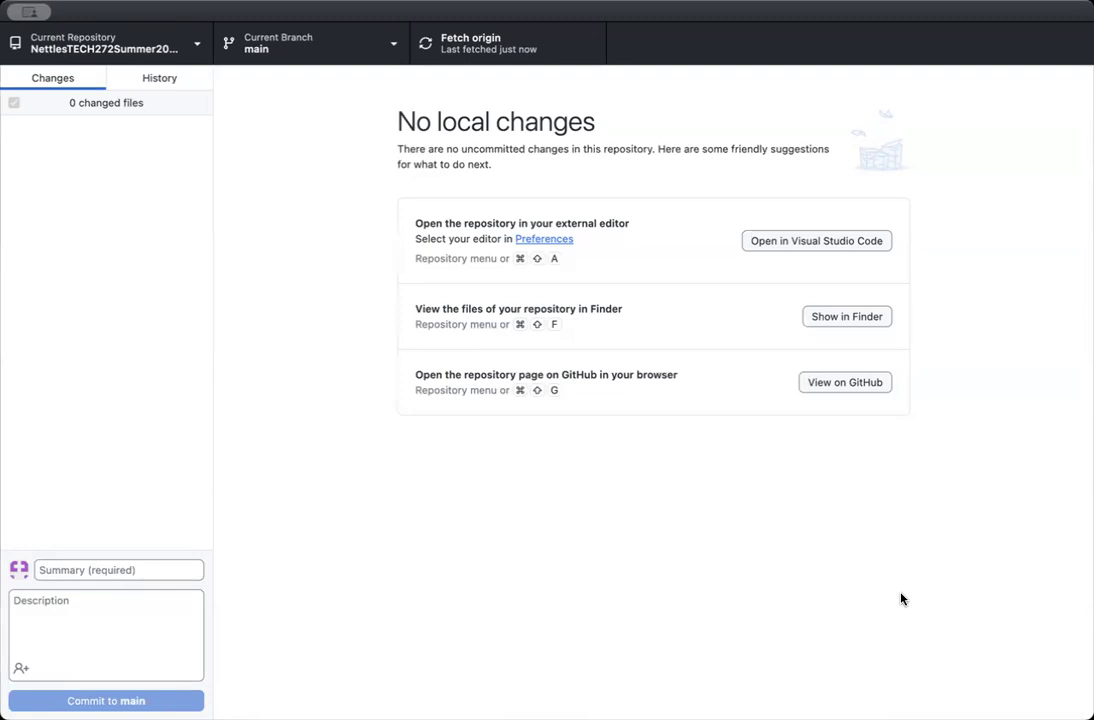
mouse_move(260, 431)
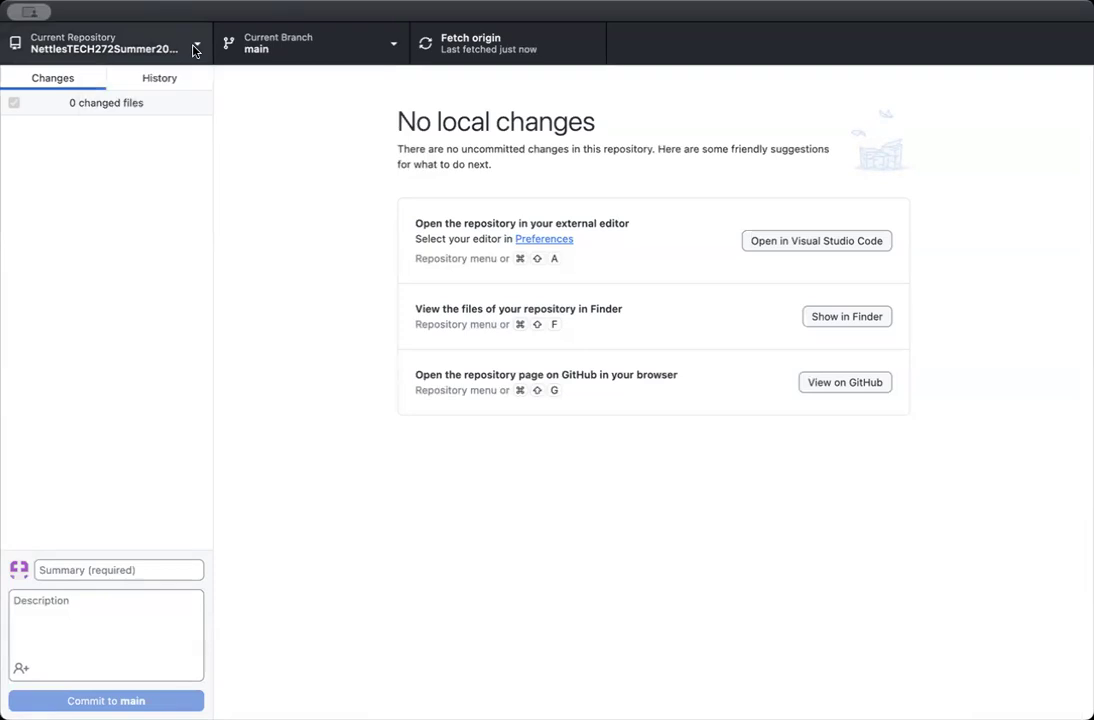
- Keep NettlesTECH272Summer2024 as the current repository and attempt a commit with no changes
left_click(105, 42)
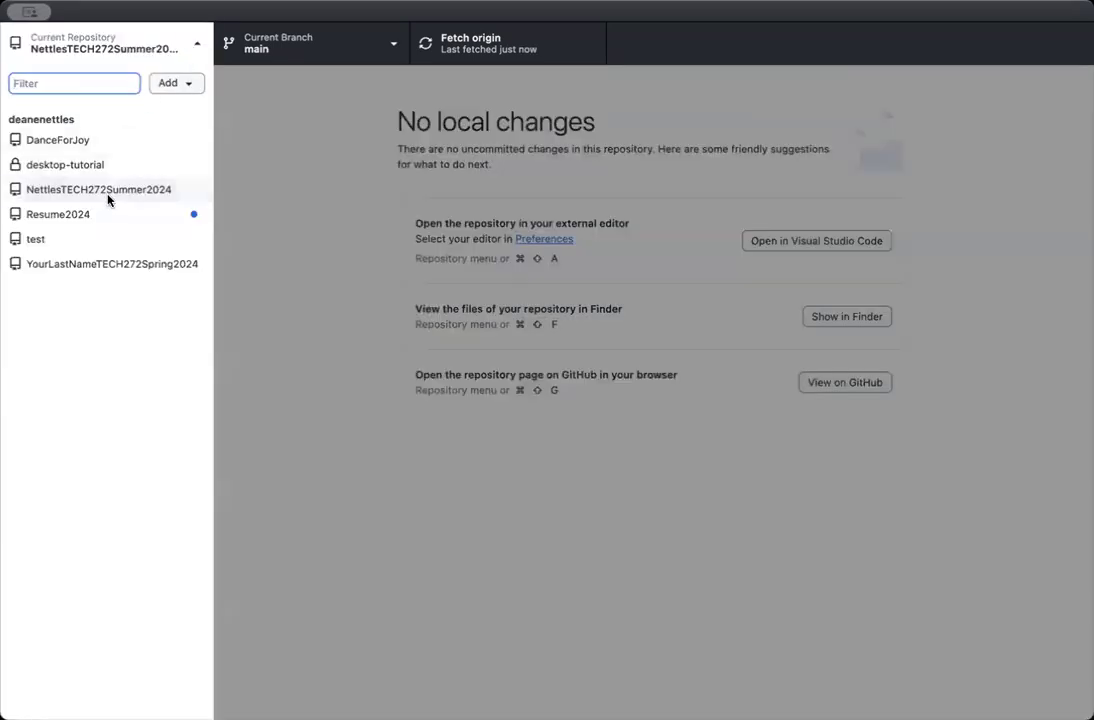
left_click(99, 189)
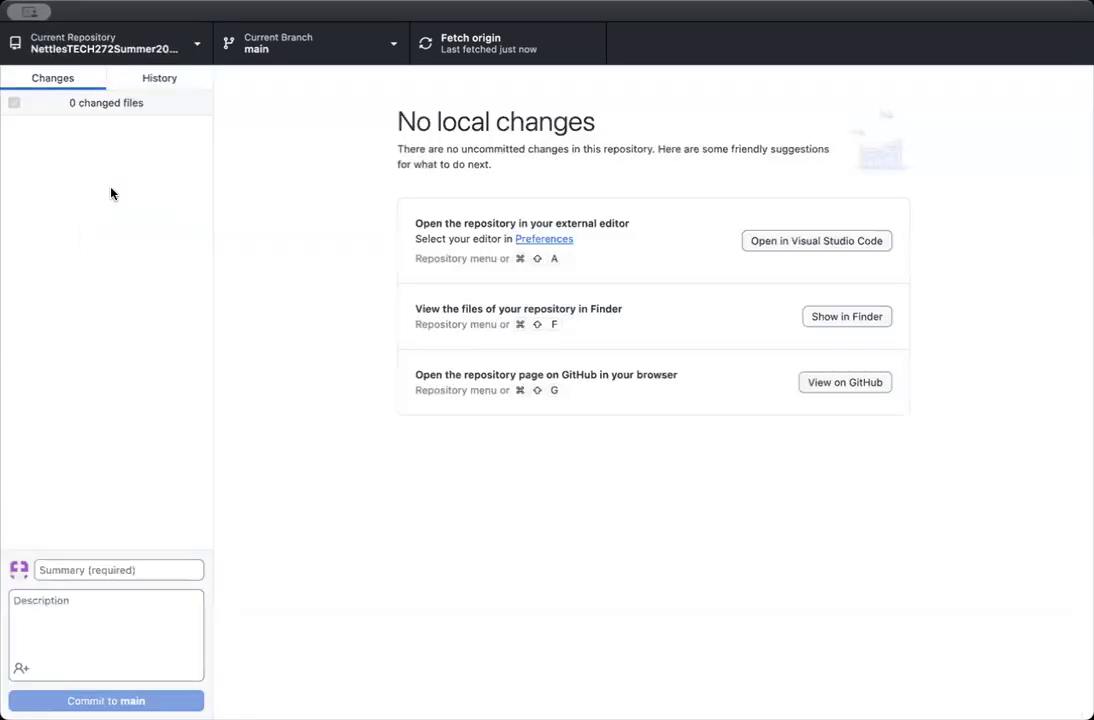
mouse_move(132, 135)
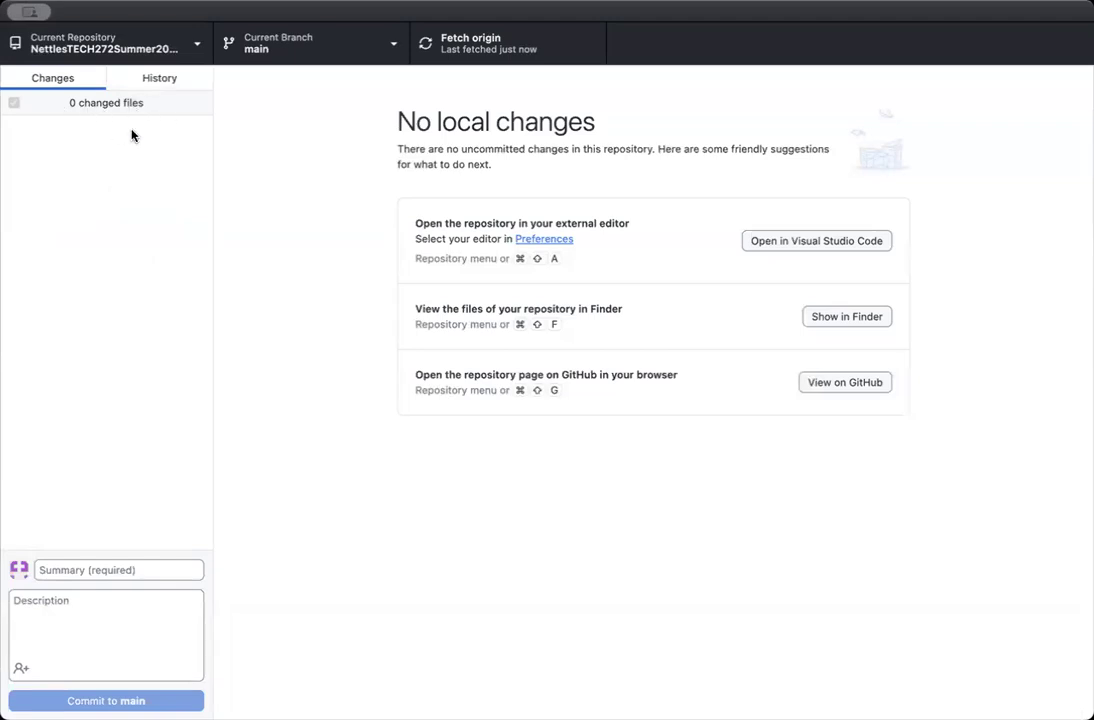
mouse_move(138, 127)
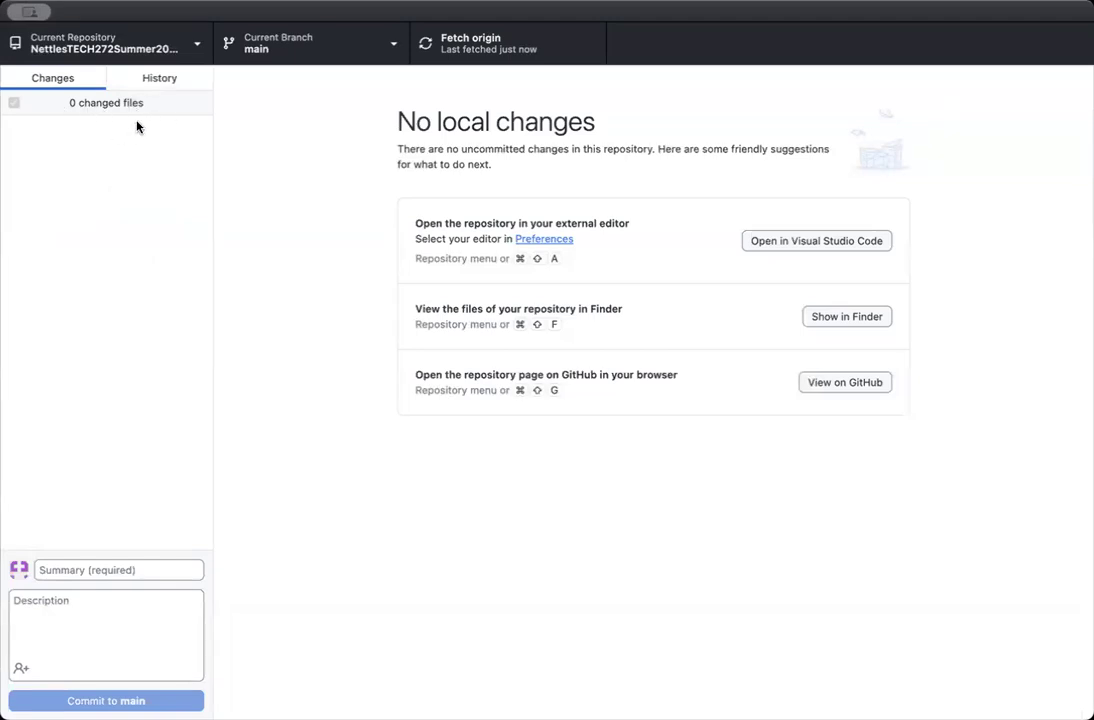
mouse_move(142, 549)
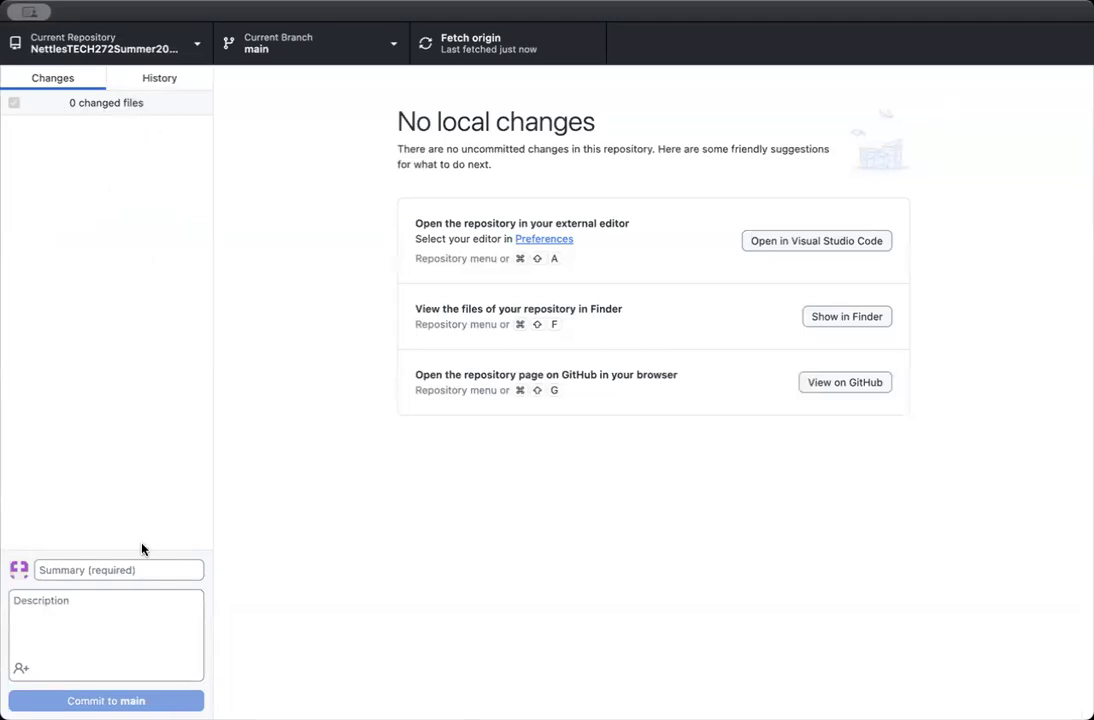
left_click(118, 570)
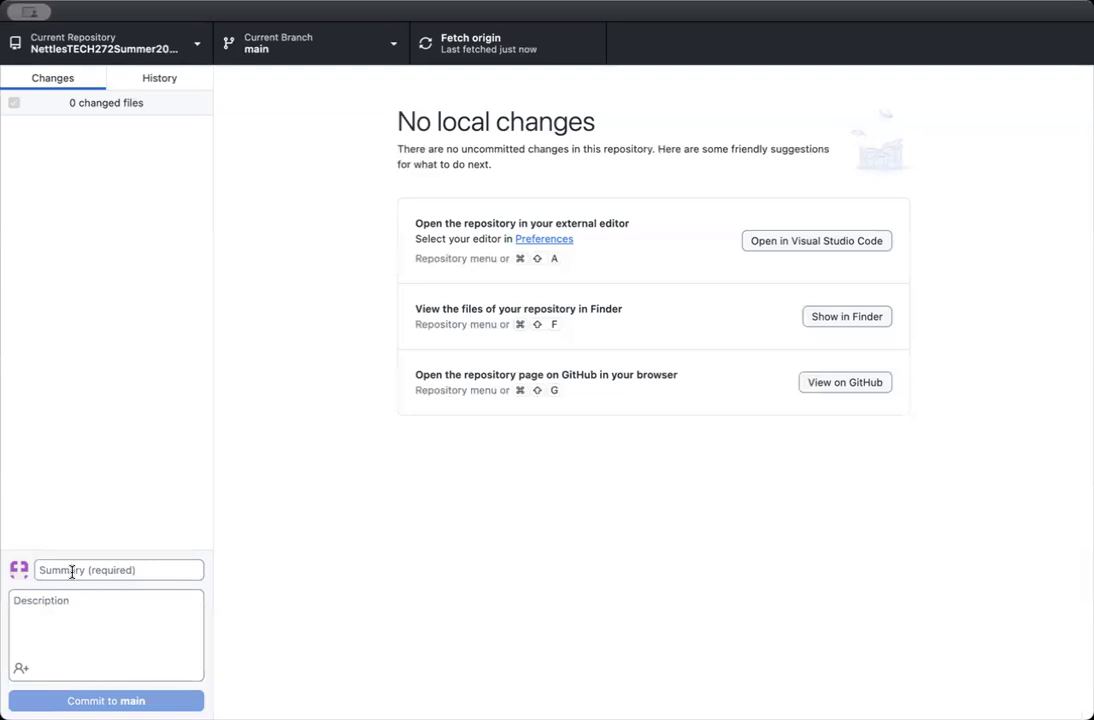
left_click(105, 701)
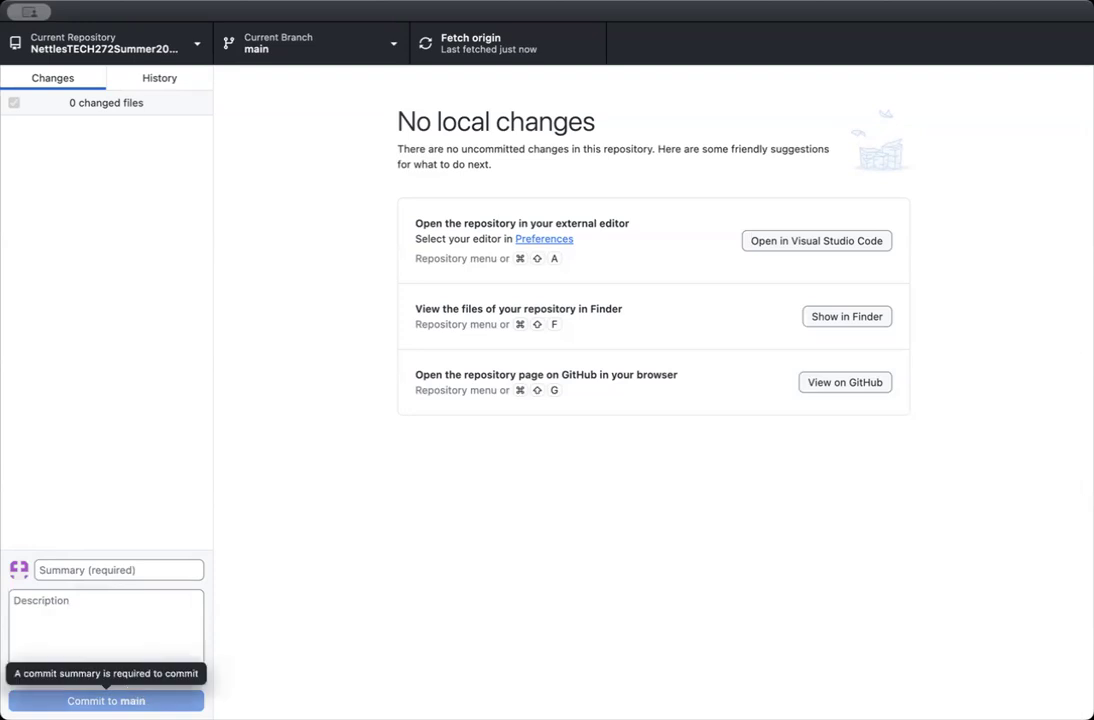
mouse_move(160, 329)
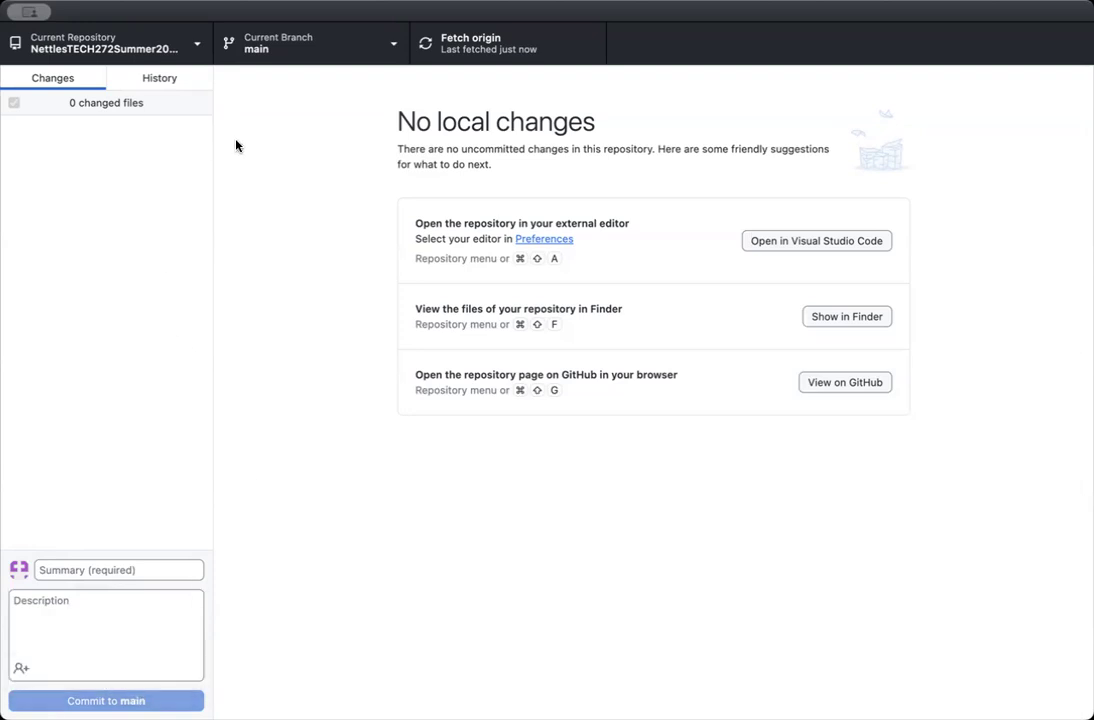
mouse_move(480, 388)
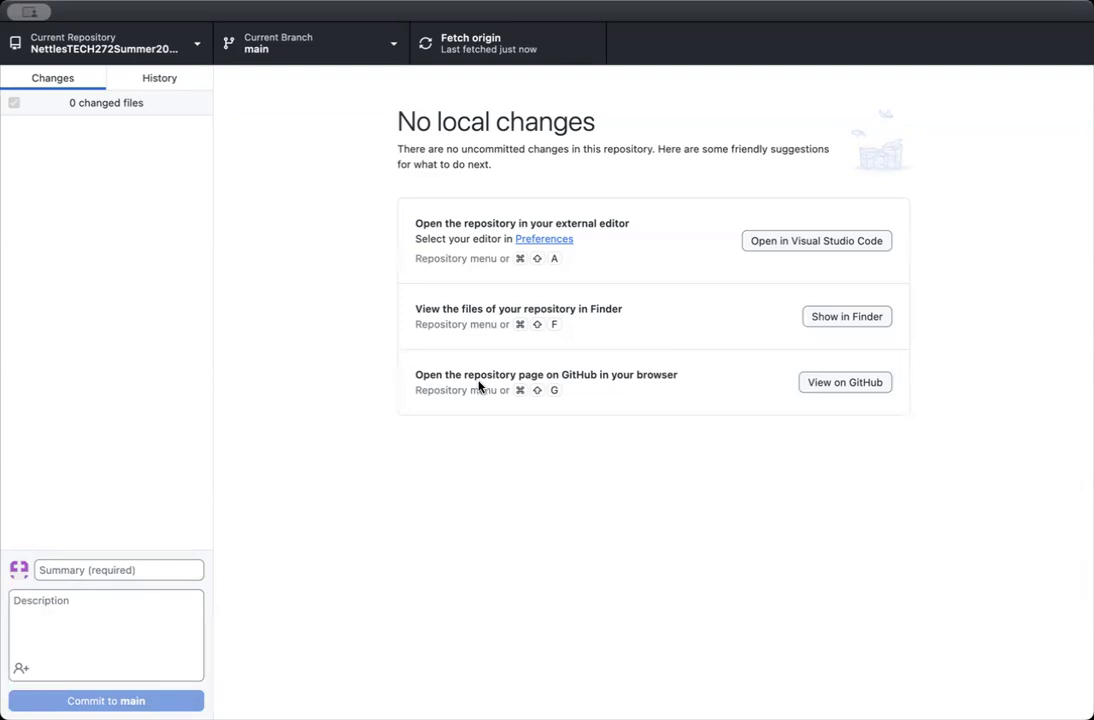
mouse_move(596, 385)
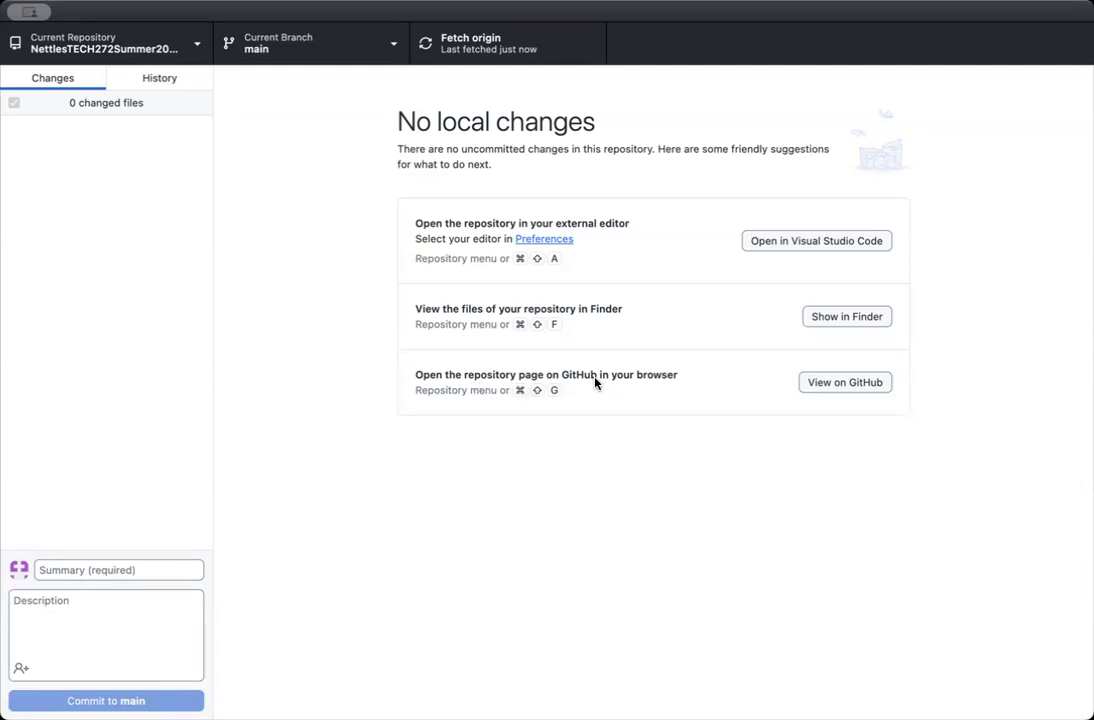
mouse_move(845, 382)
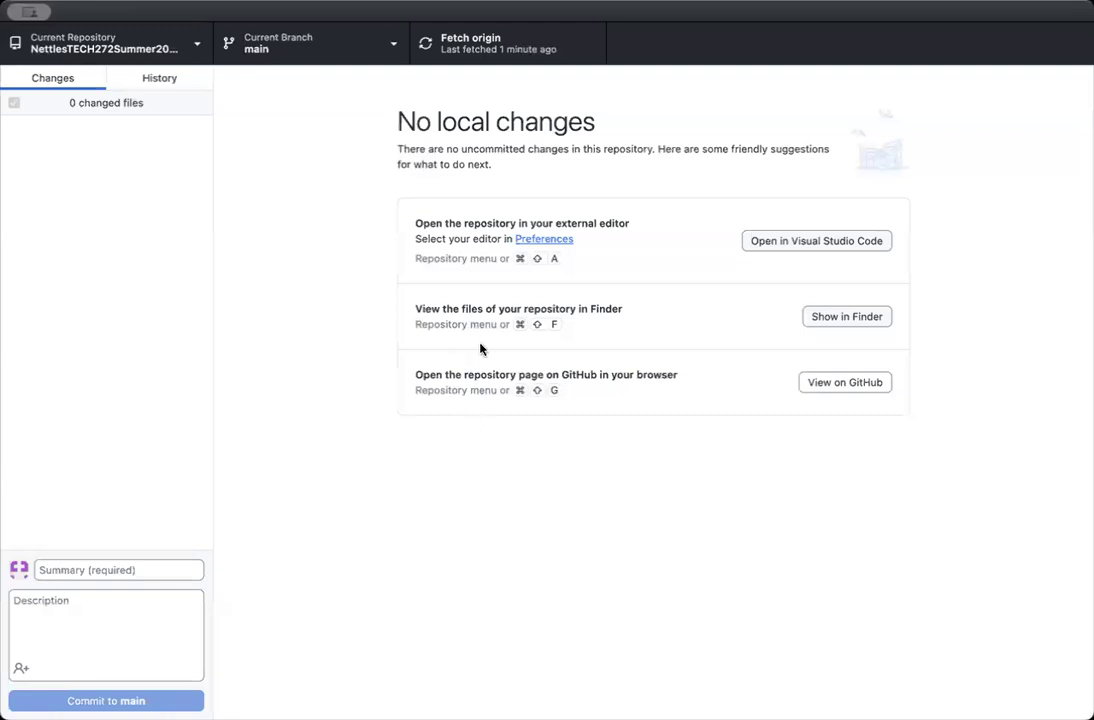
- View the repository on GitHub and scroll through its project folders and files
left_click(844, 382)
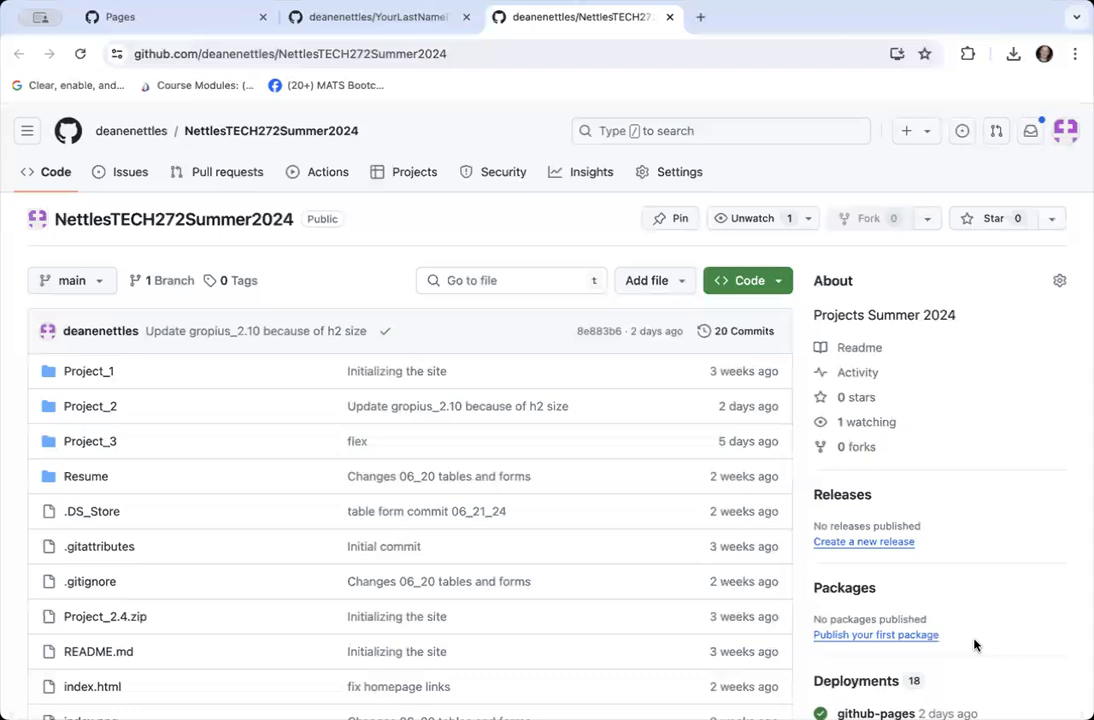
mouse_move(872, 553)
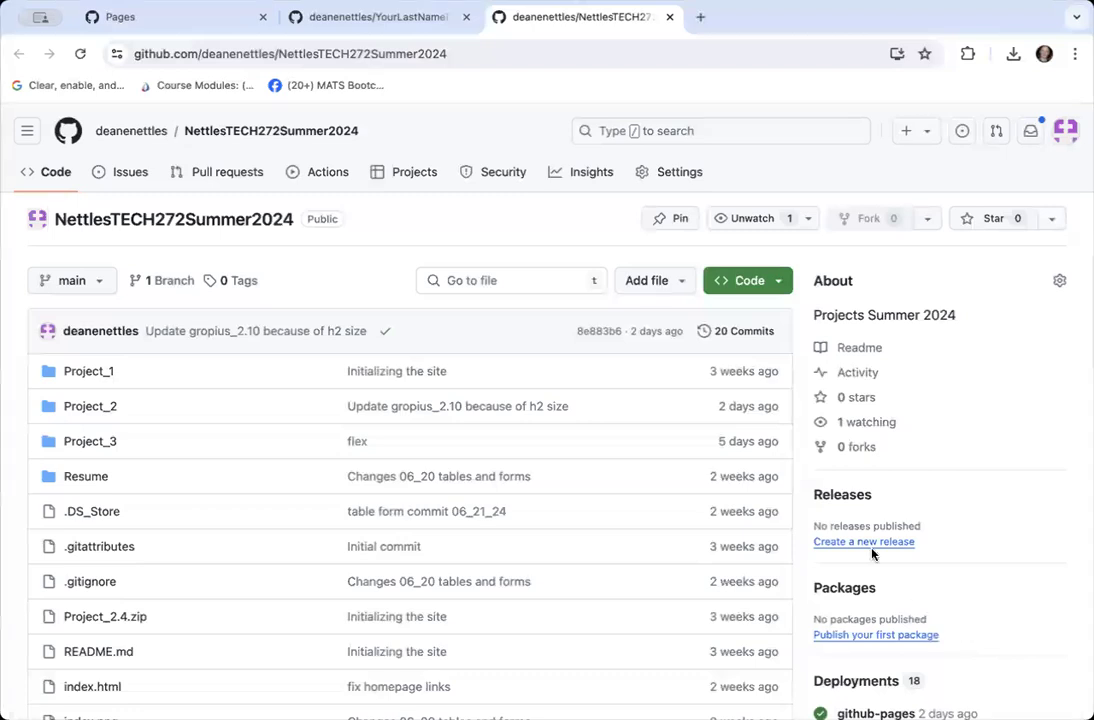
mouse_move(479, 592)
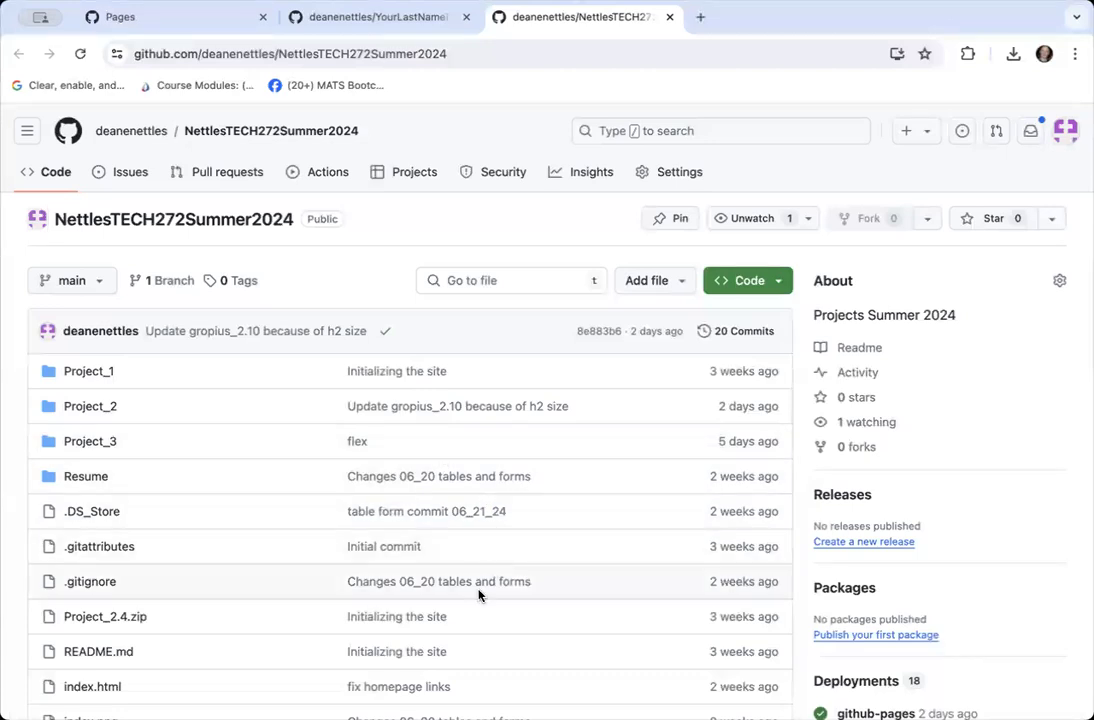
scroll("down", 3)
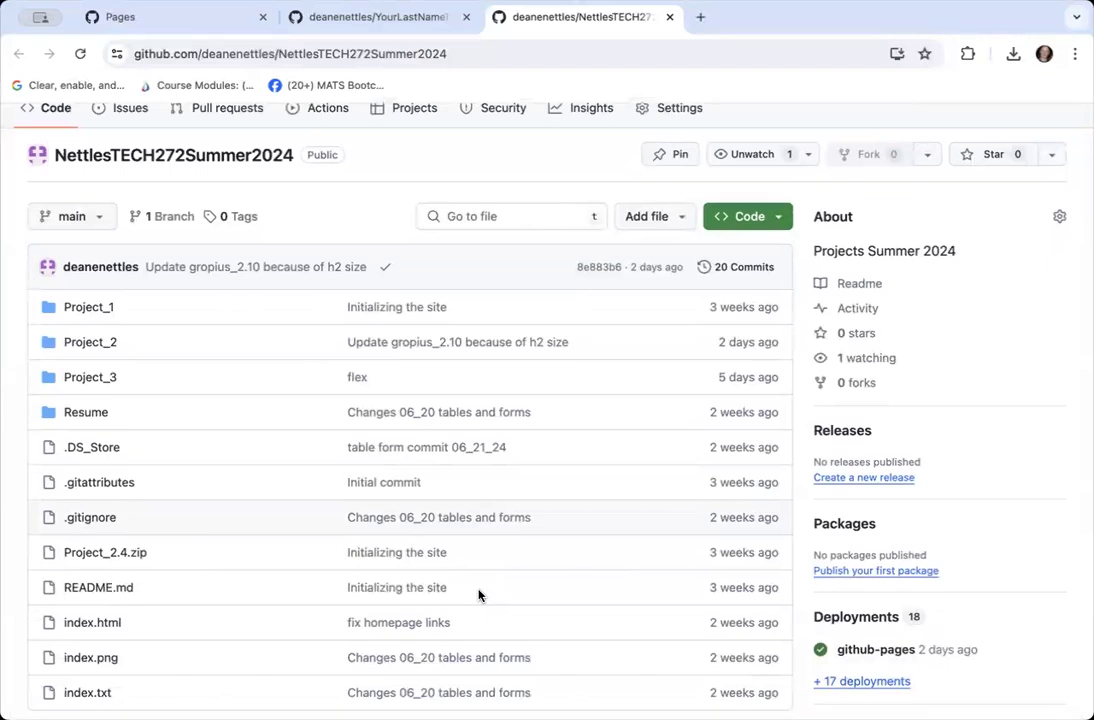
scroll("down", 3)
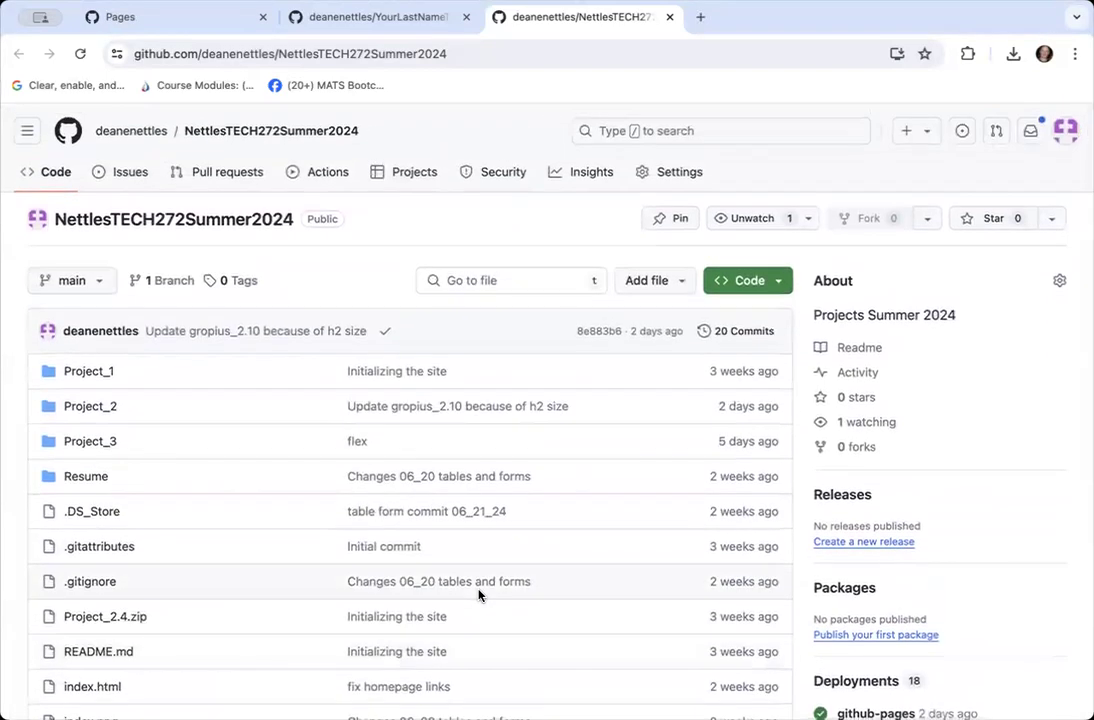
mouse_move(657, 361)
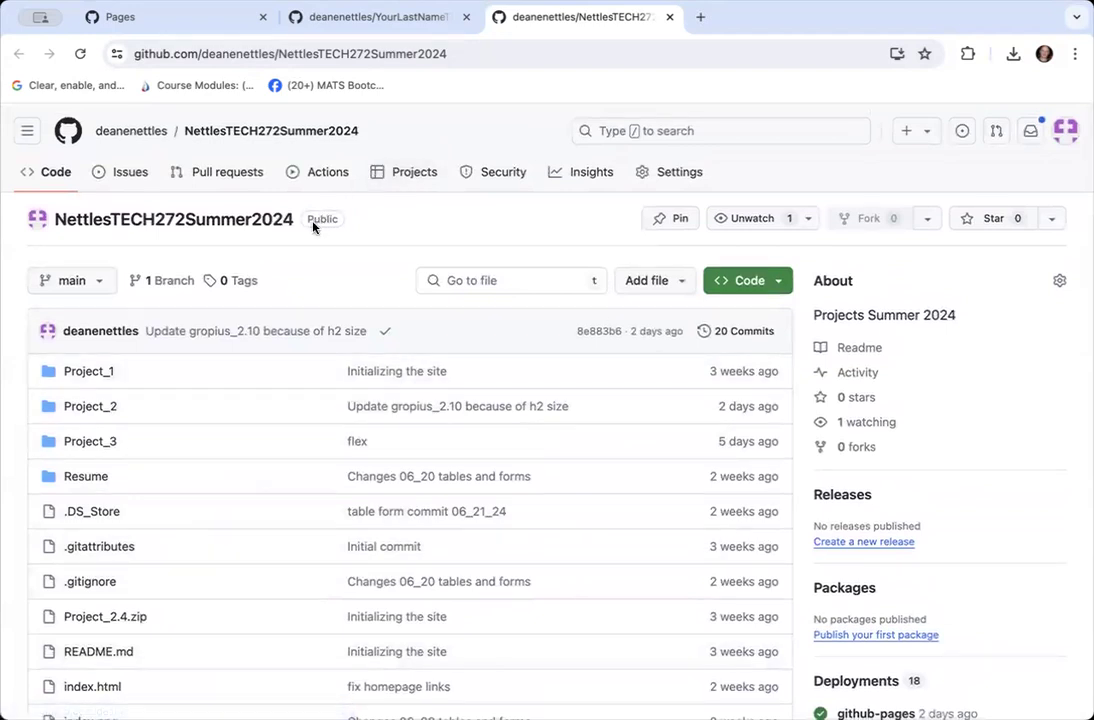
mouse_move(333, 222)
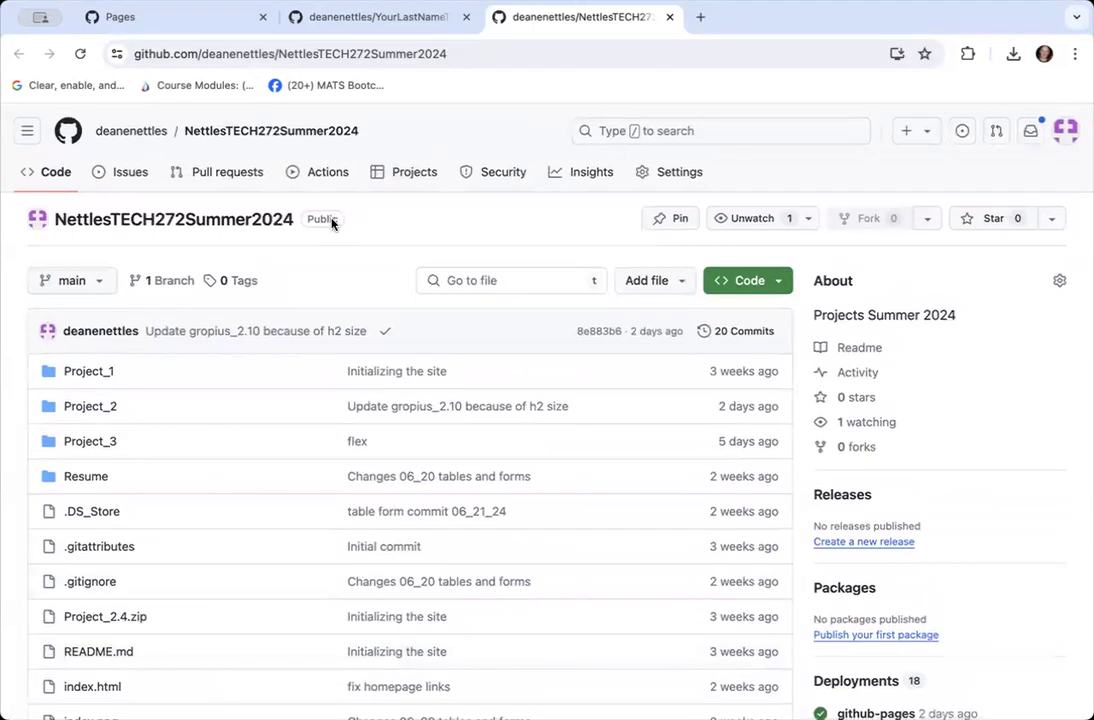
mouse_move(668, 177)
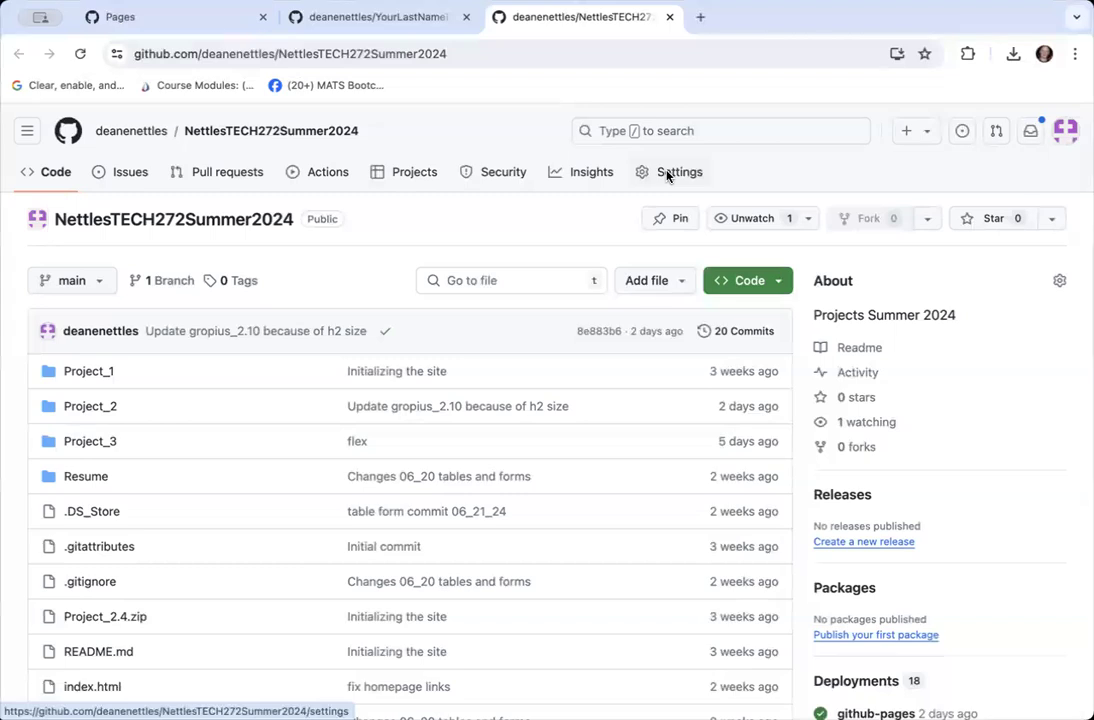
- Scroll the repository Settings down to the Danger Zone to confirm it is public
left_click(679, 172)
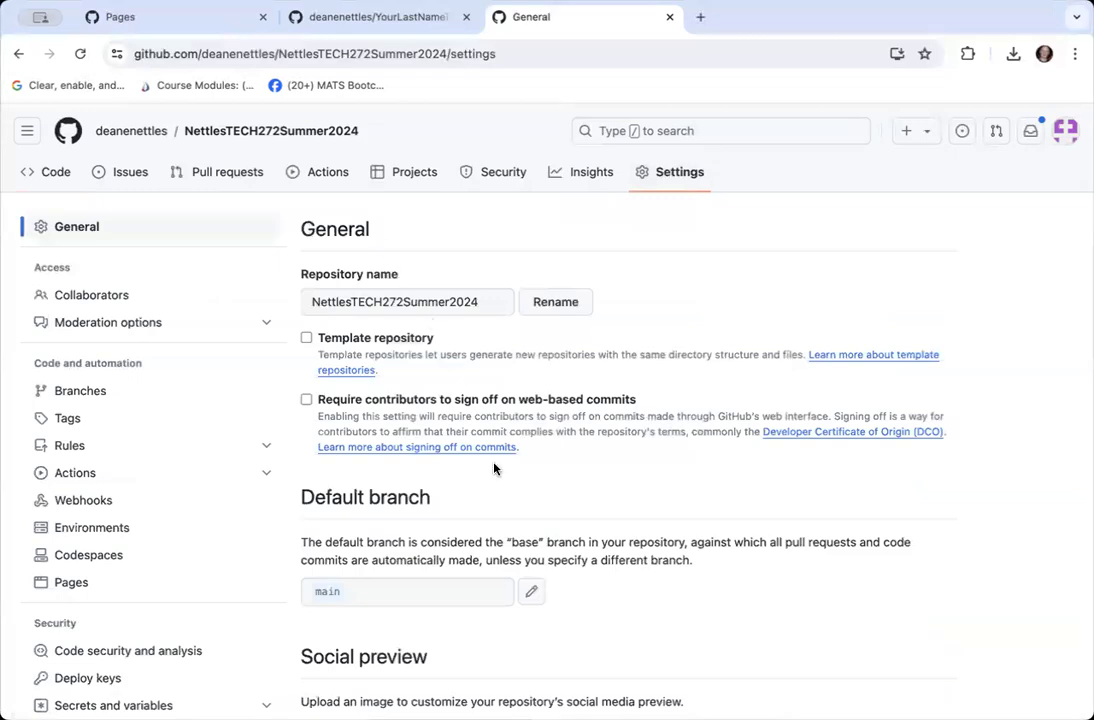
scroll("down", 3)
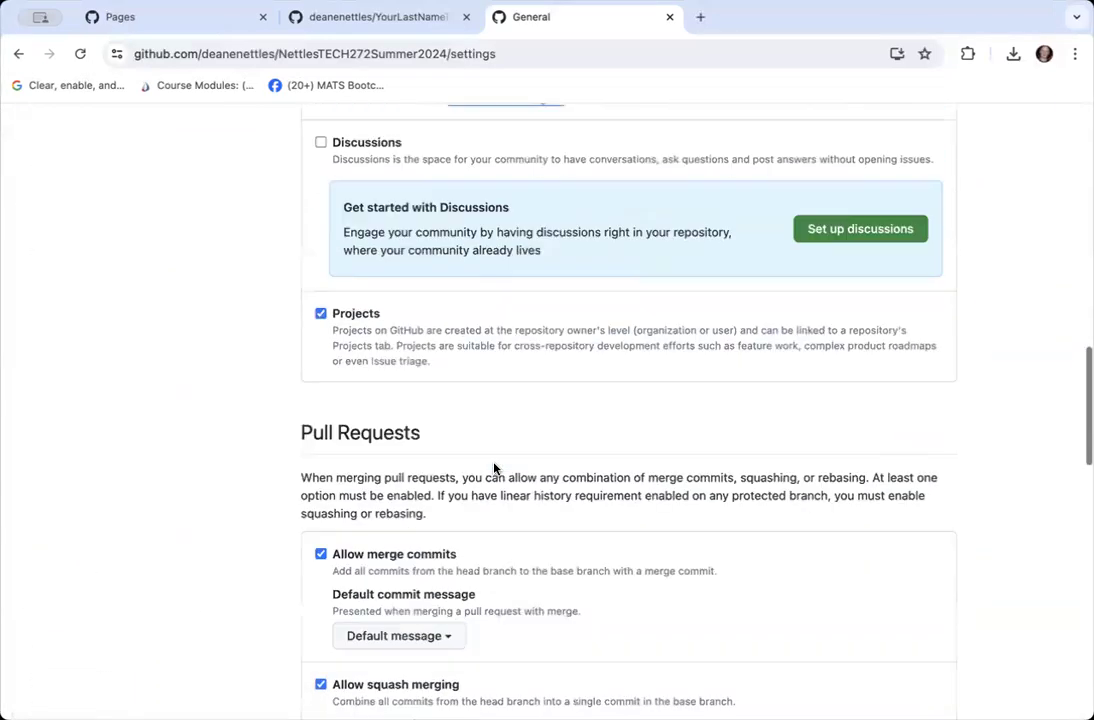
scroll("down", 3)
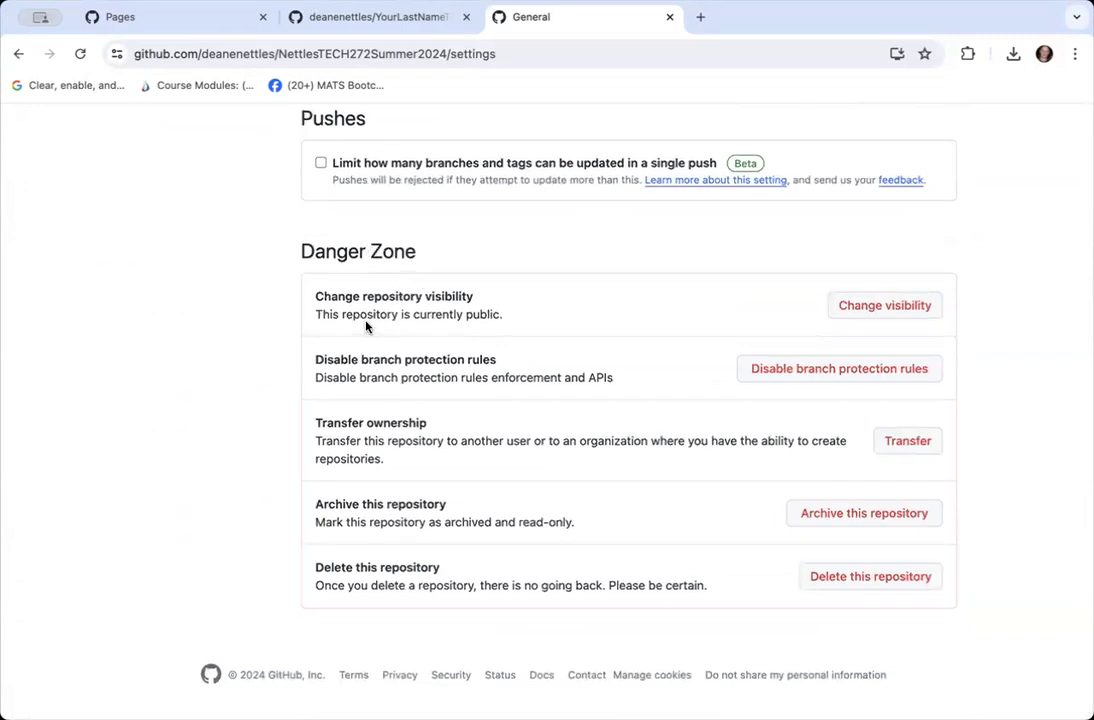
mouse_move(464, 302)
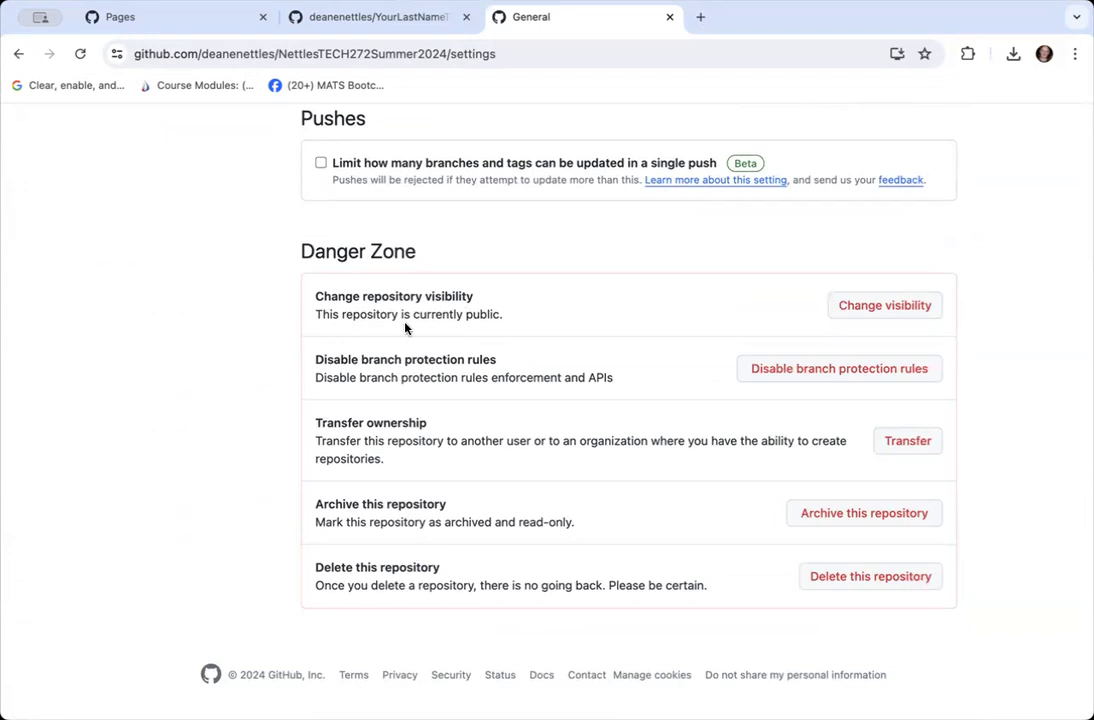
mouse_move(487, 328)
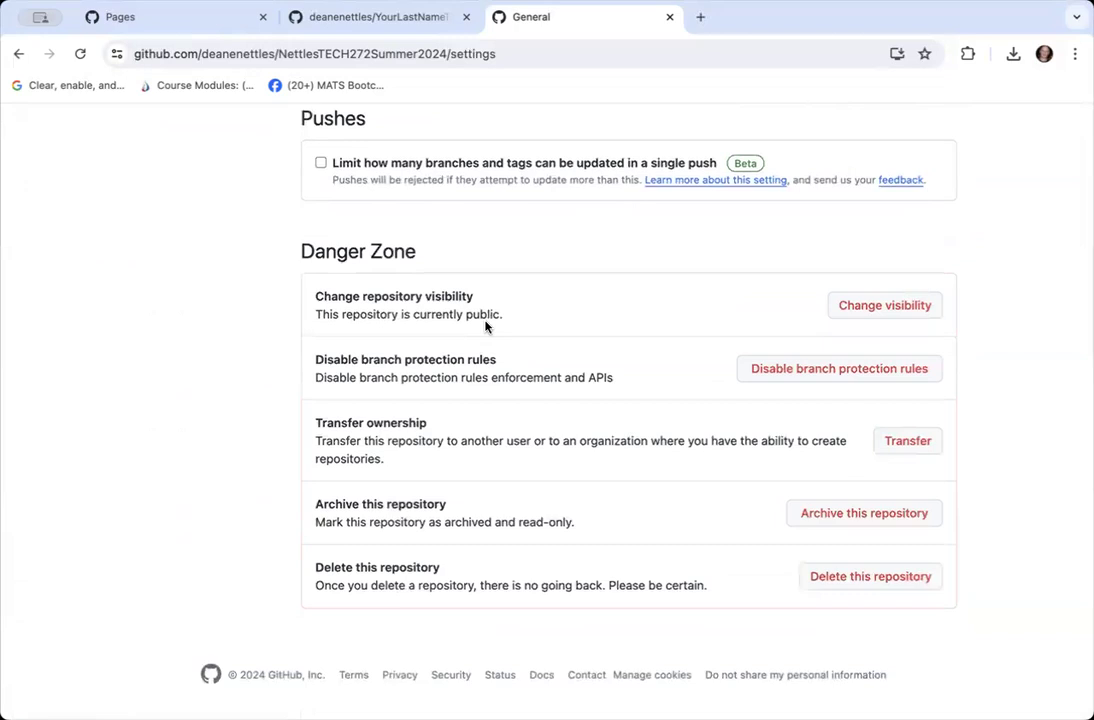
mouse_move(884, 305)
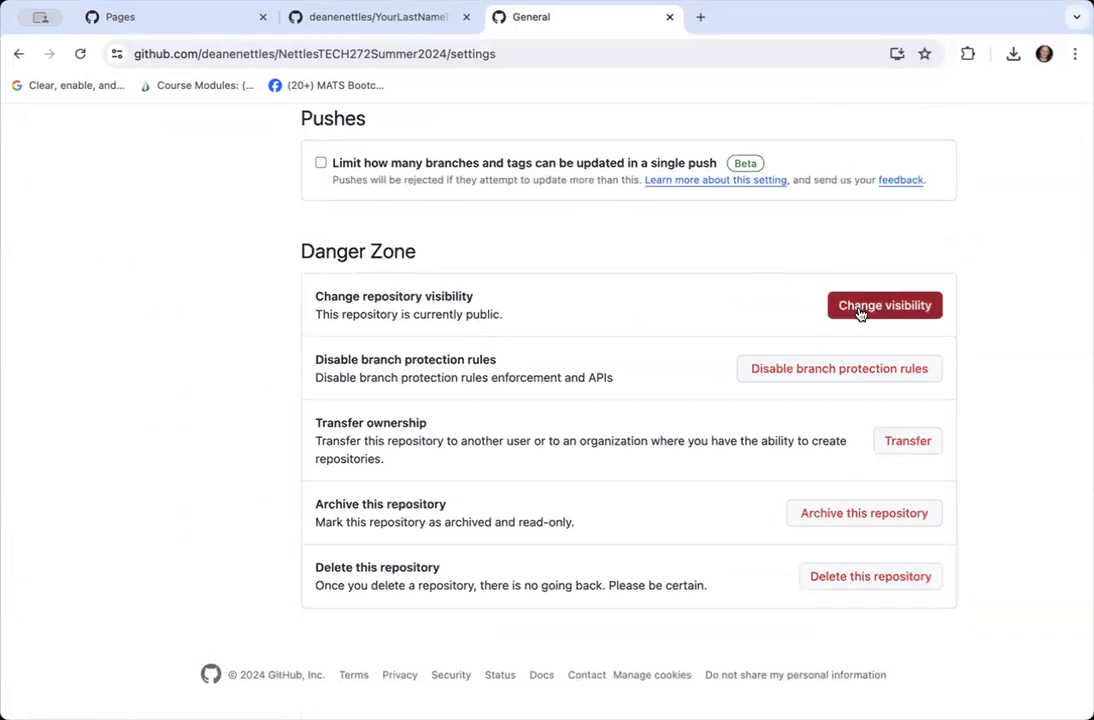
mouse_move(705, 310)
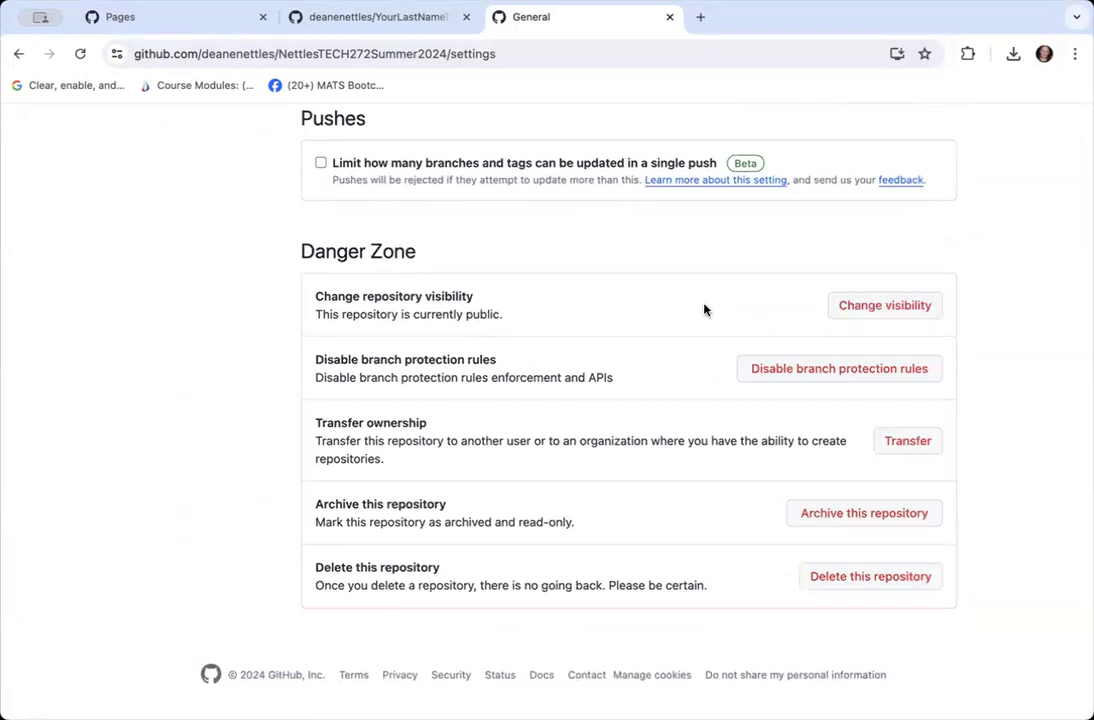
mouse_move(603, 320)
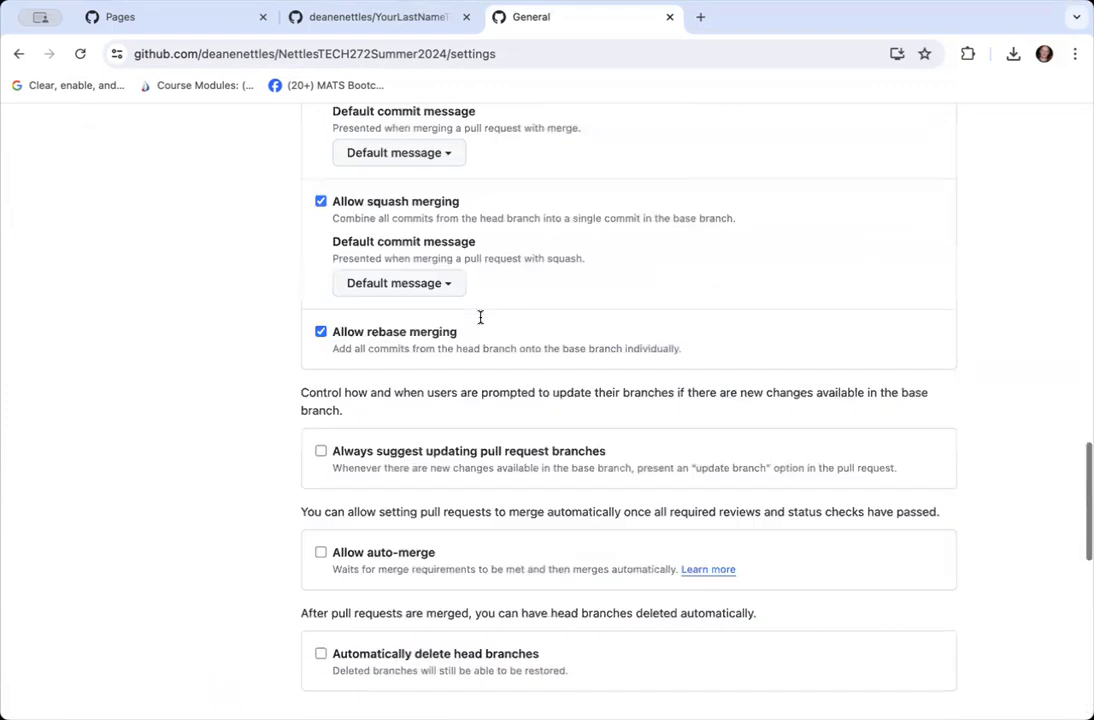
- Show the Pages settings, confirming the site is live from the main branch root
scroll("up", 3)
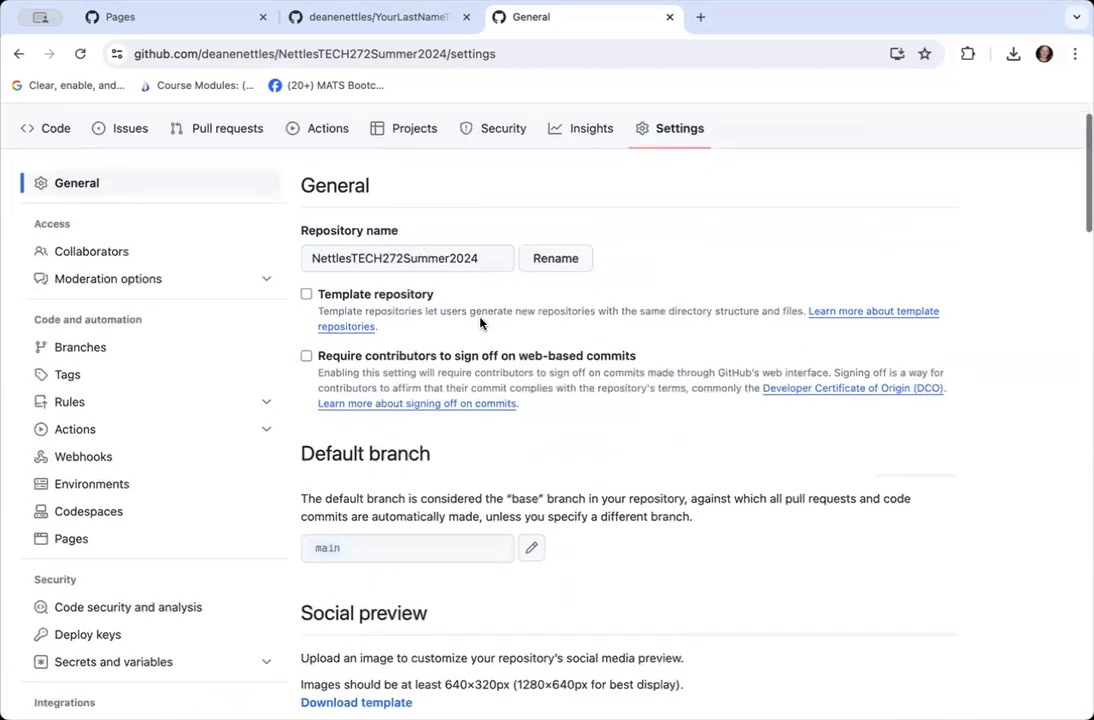
mouse_move(68, 402)
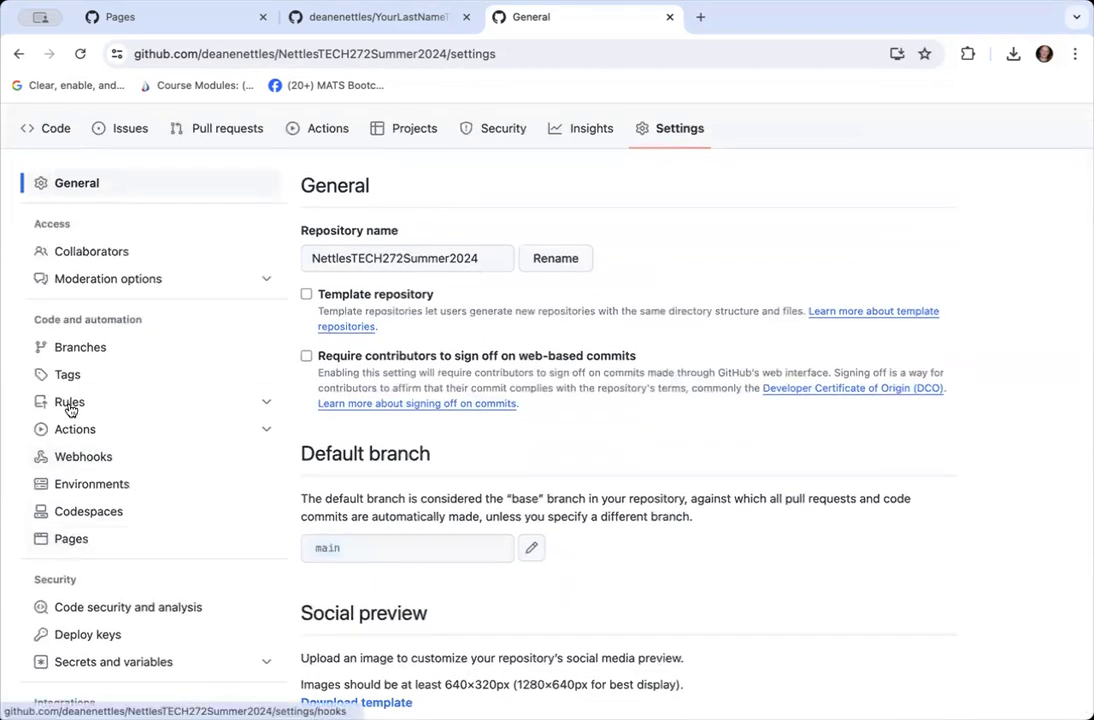
mouse_move(71, 539)
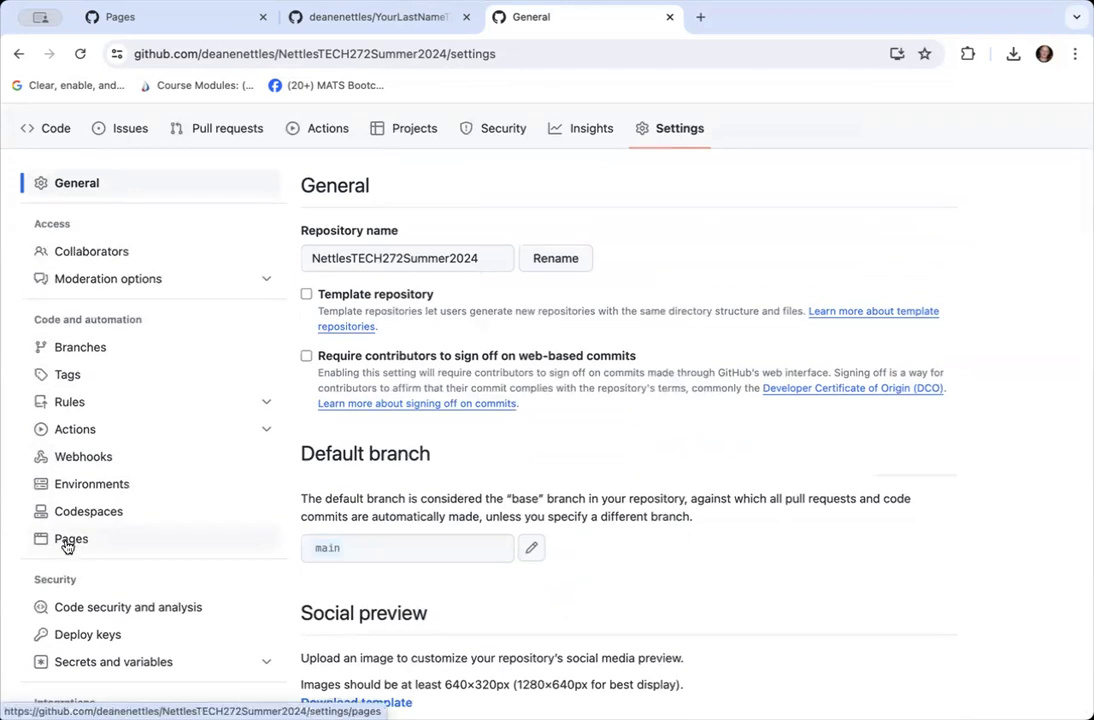
left_click(70, 539)
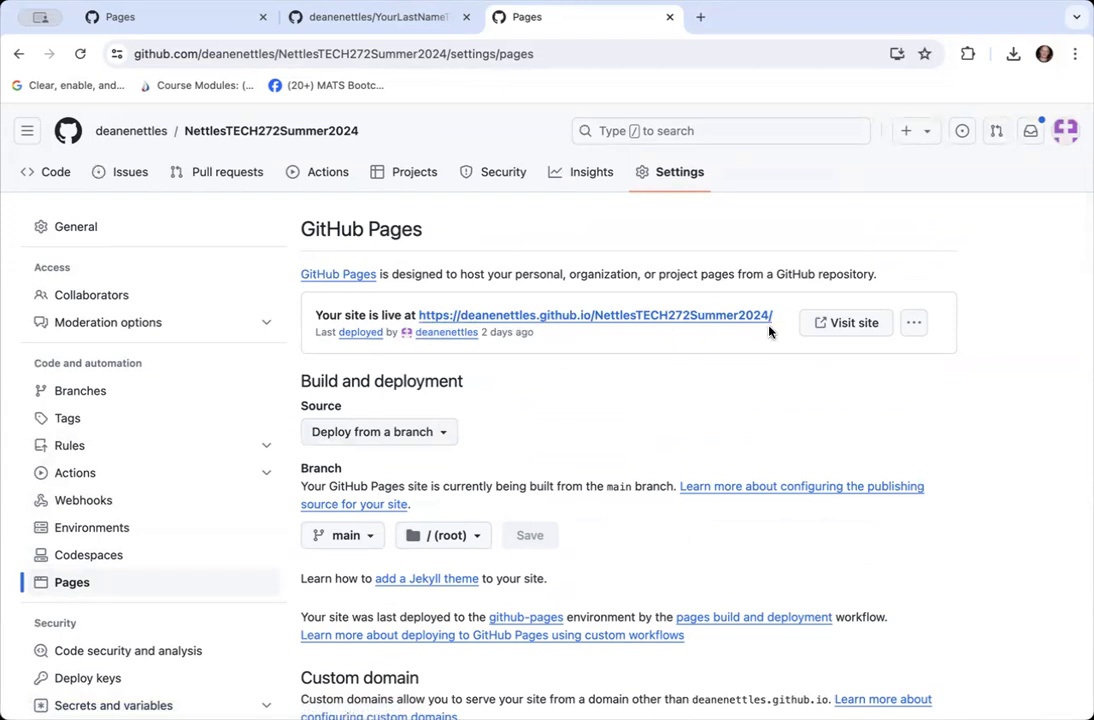
mouse_move(641, 315)
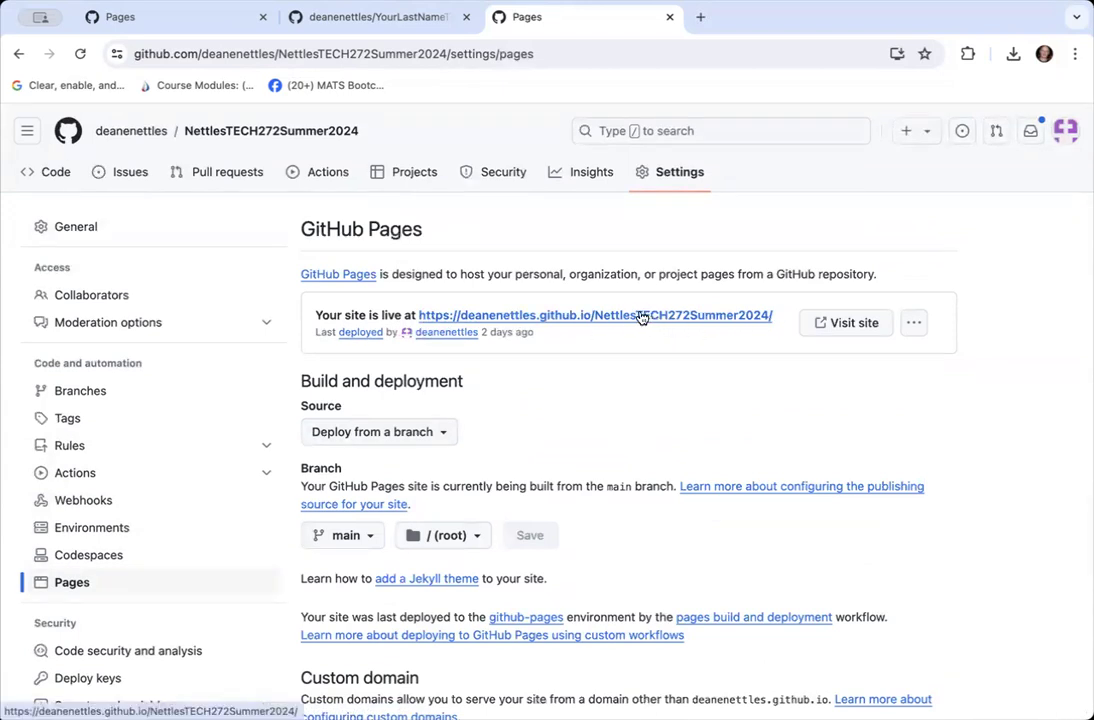
mouse_move(853, 330)
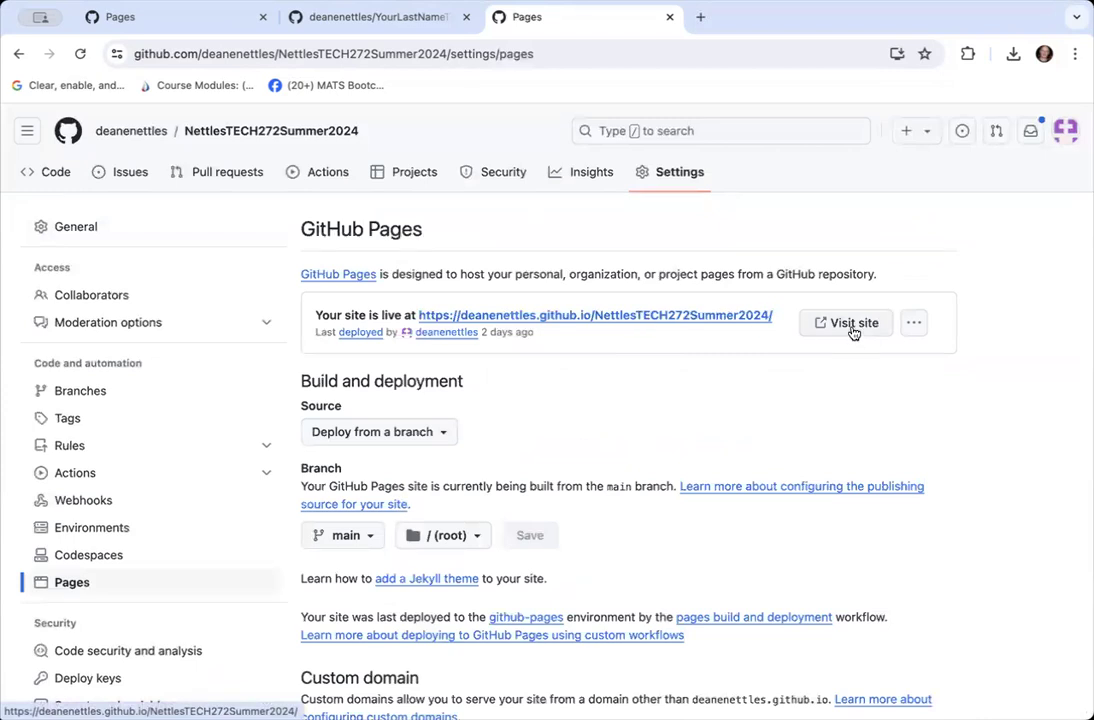
- Visit the live Summer 2024 projects site, test the Biography link, return, and select the URL
left_click(845, 322)
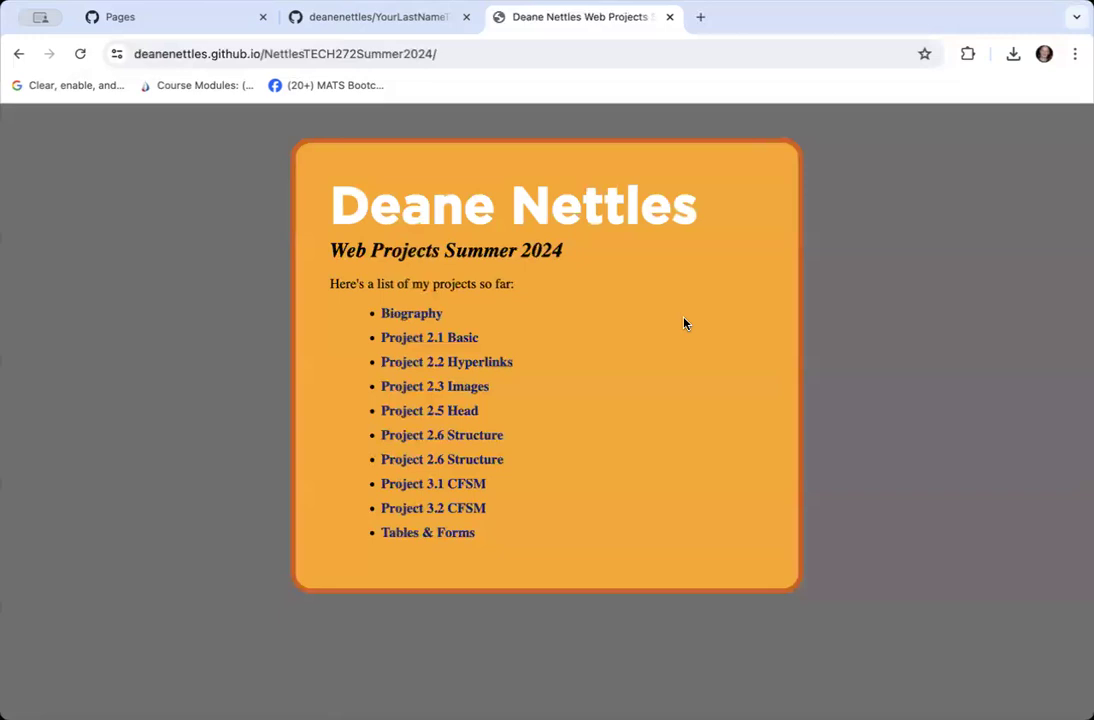
mouse_move(533, 314)
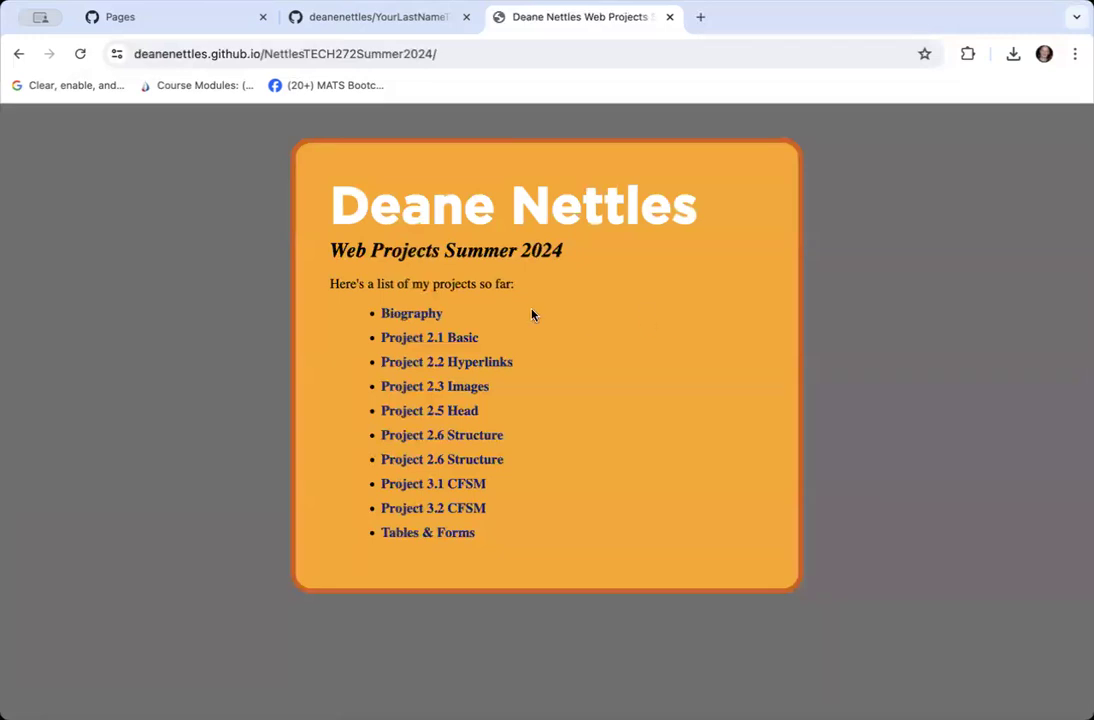
mouse_move(410, 316)
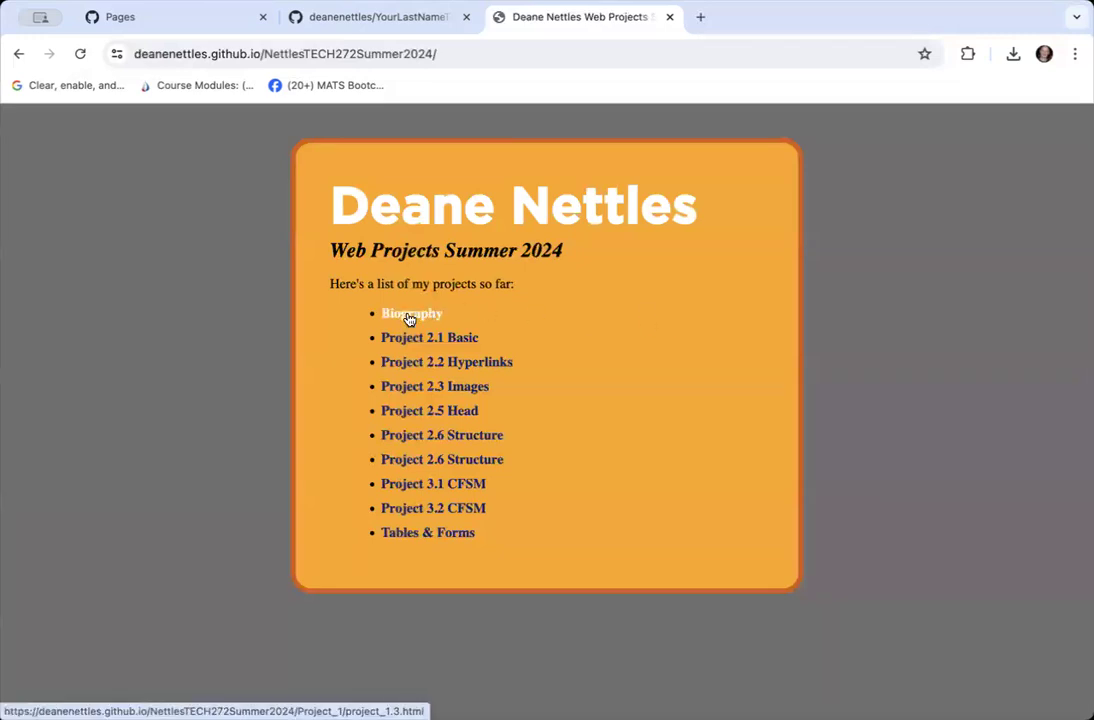
left_click(410, 313)
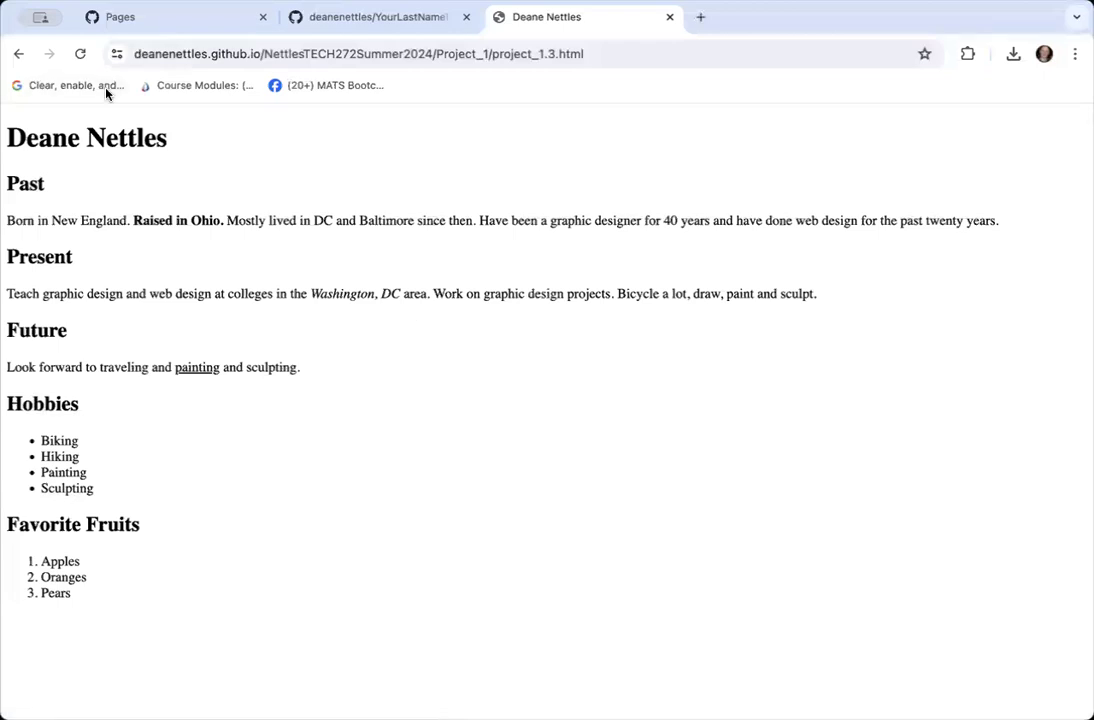
left_click(17, 56)
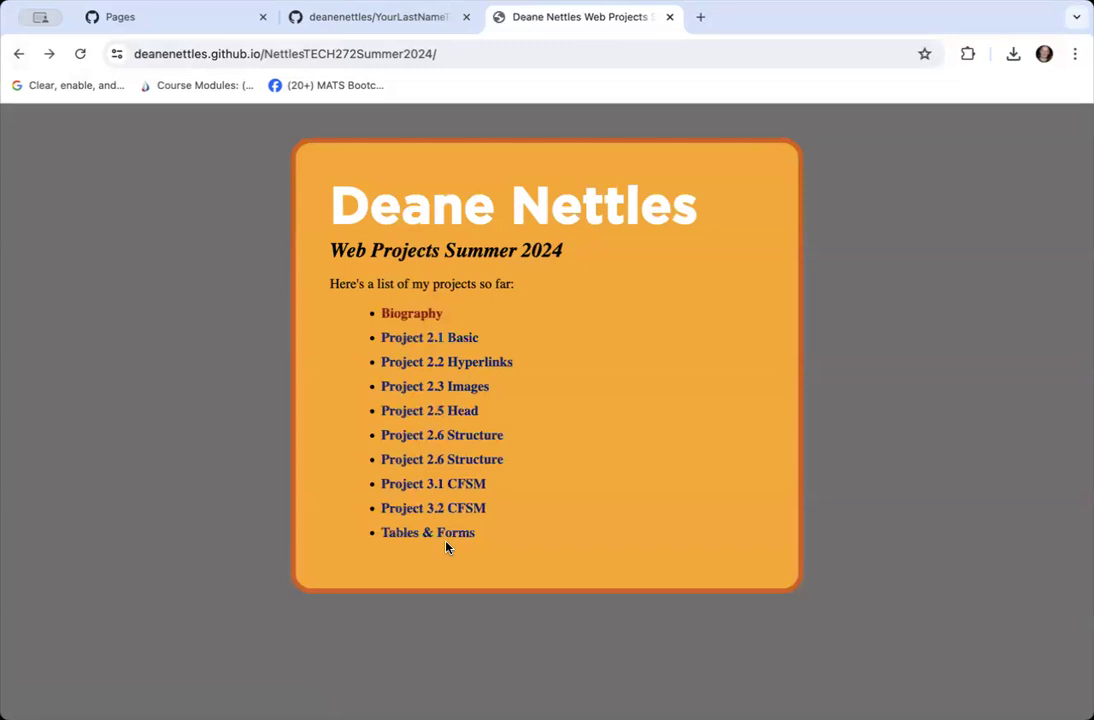
mouse_move(448, 554)
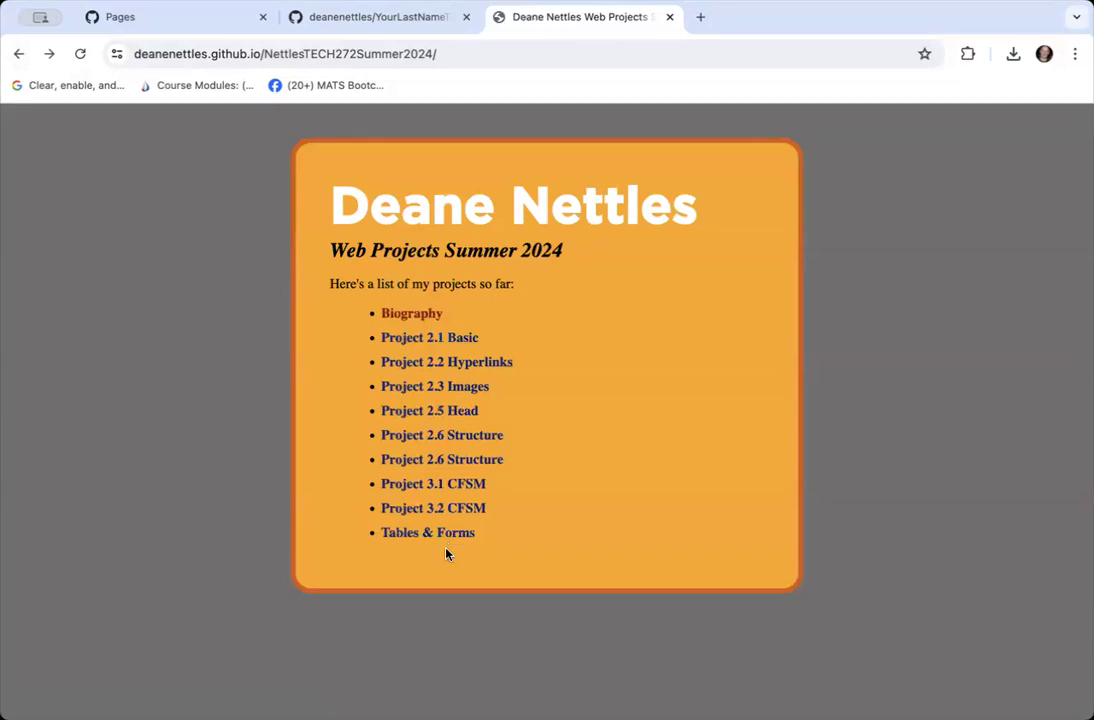
mouse_move(434, 488)
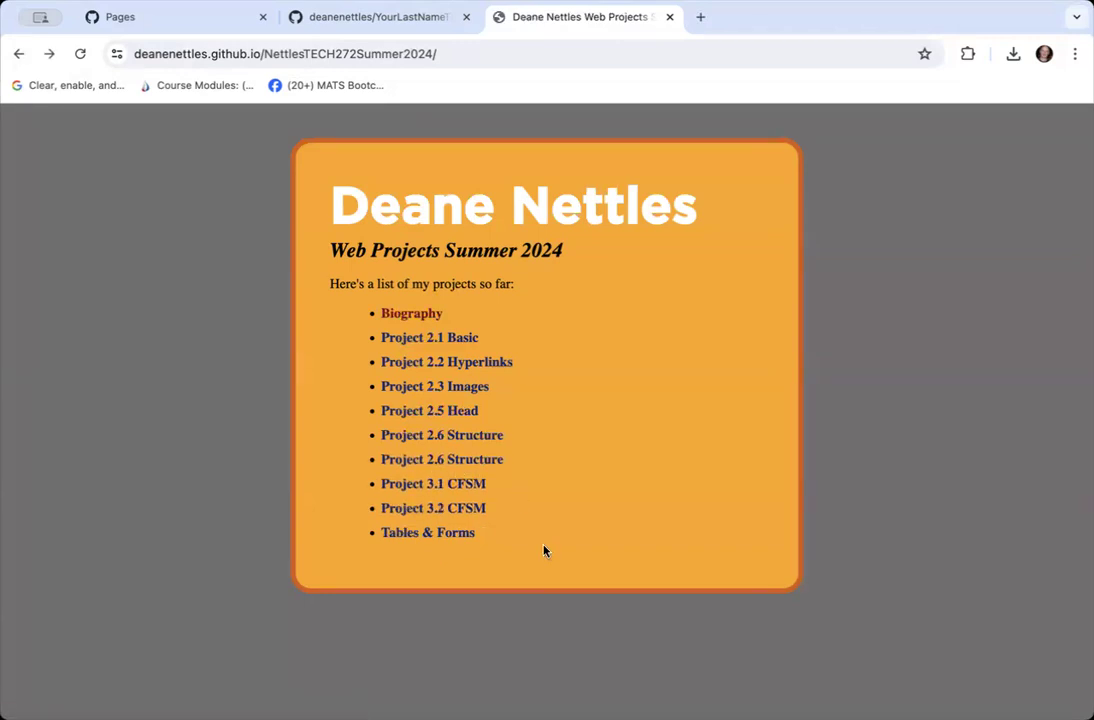
mouse_move(546, 552)
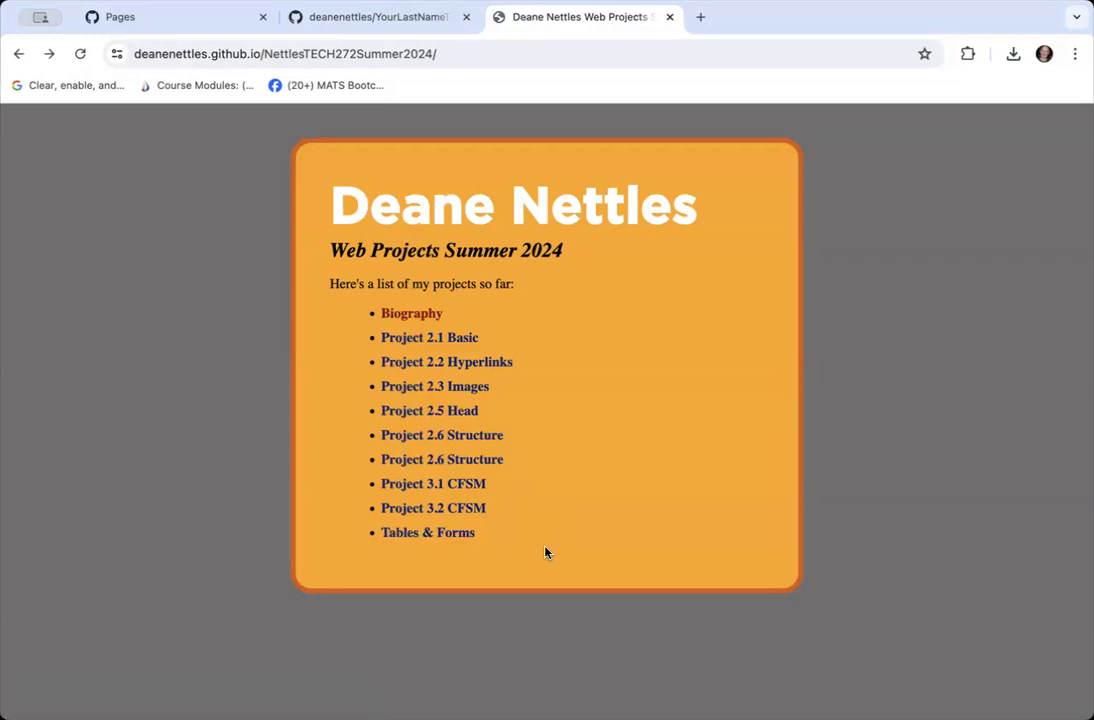
mouse_move(567, 535)
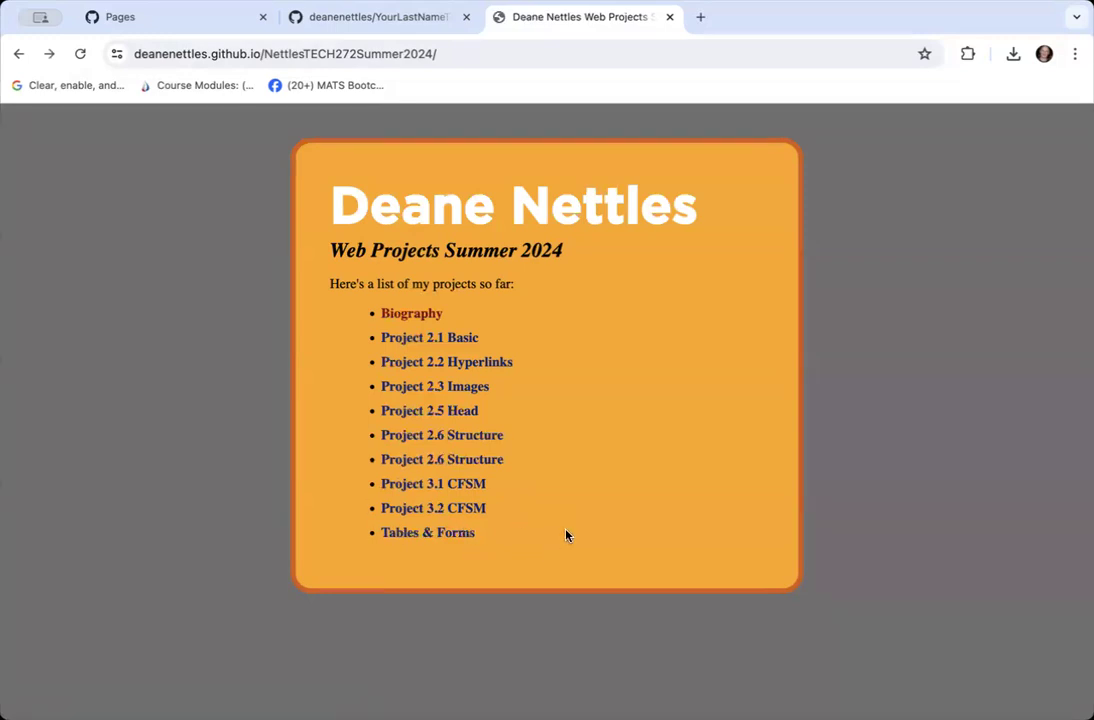
mouse_move(622, 334)
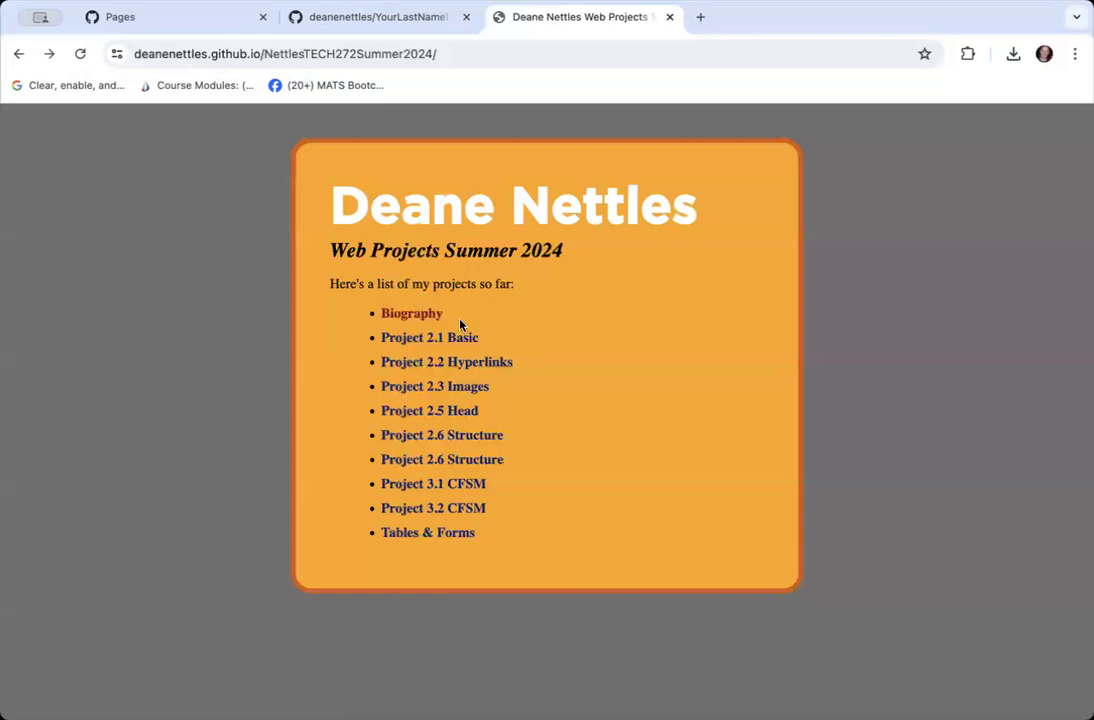
mouse_move(437, 407)
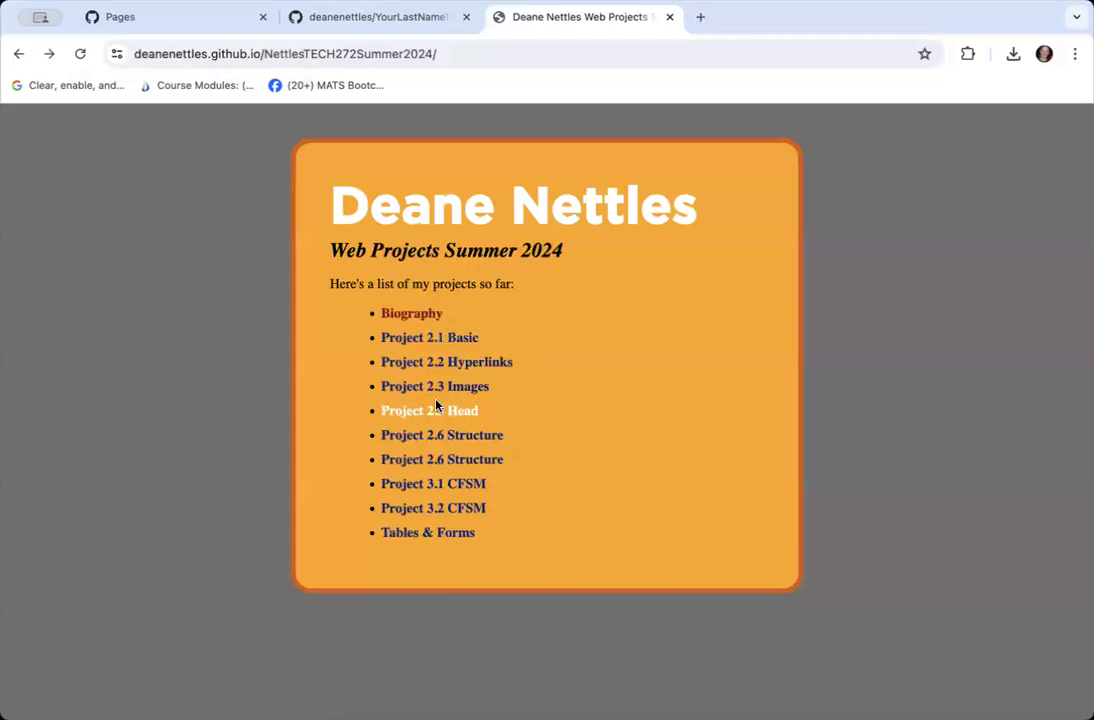
mouse_move(604, 525)
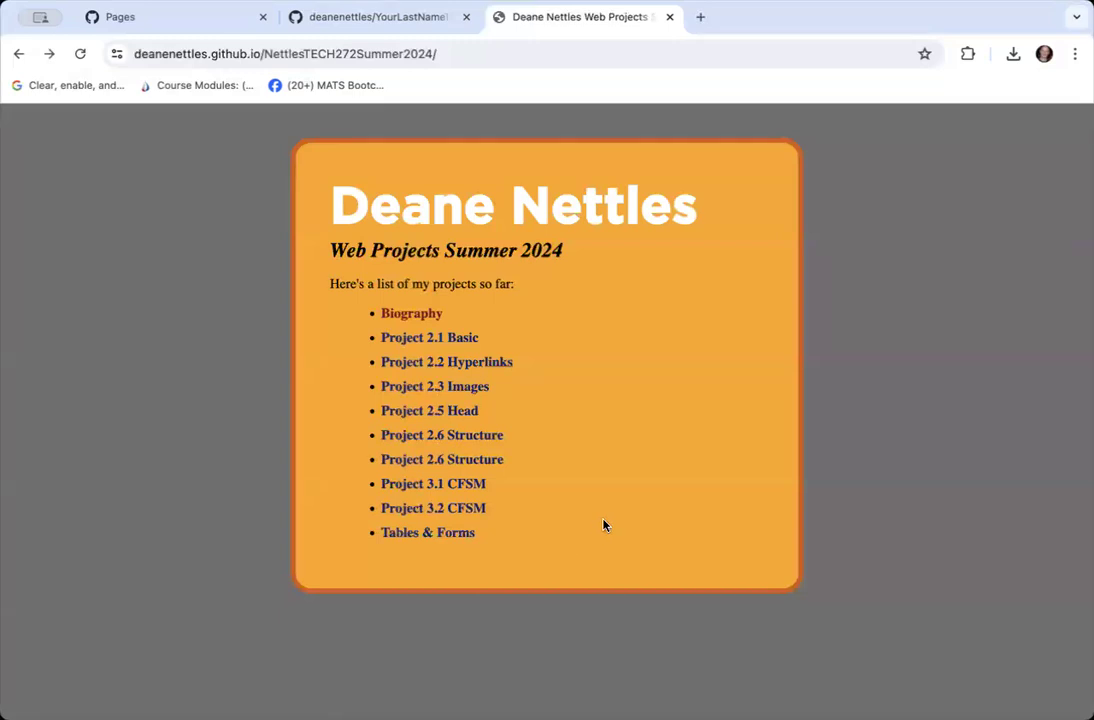
mouse_move(474, 172)
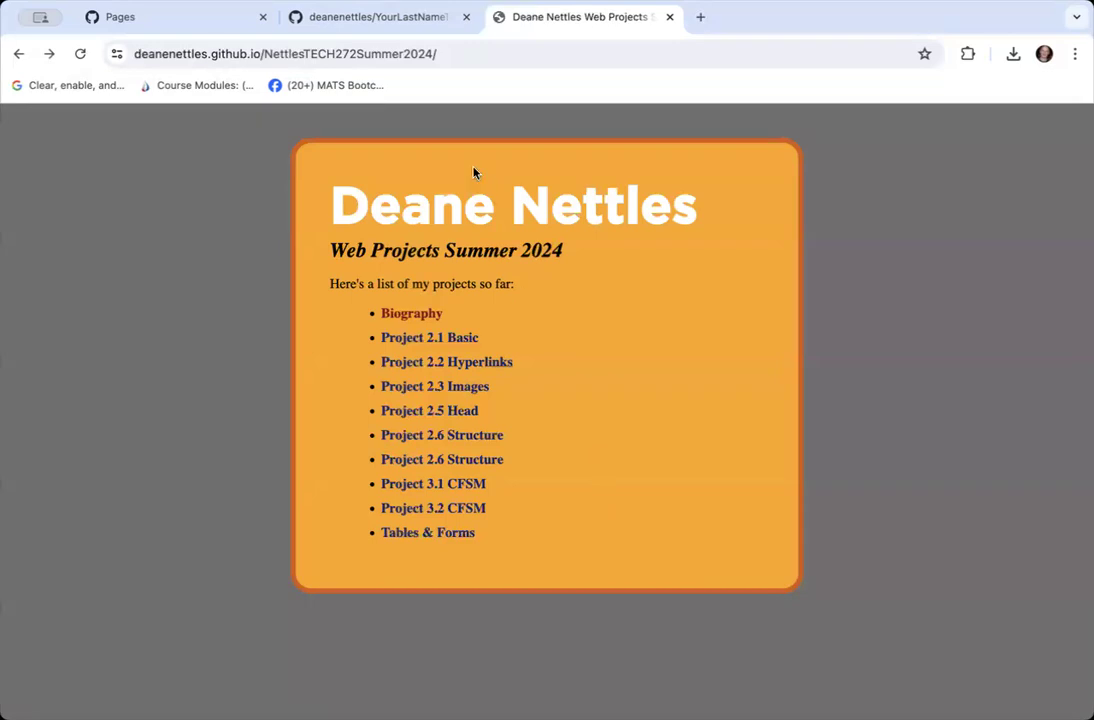
left_click(290, 54)
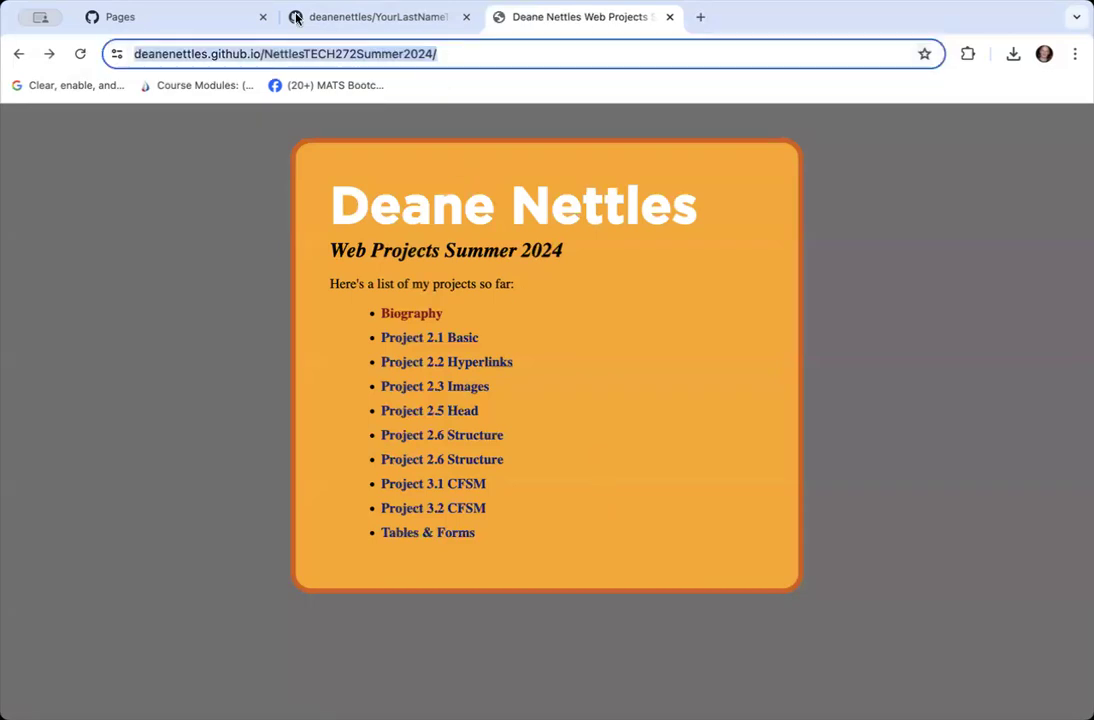